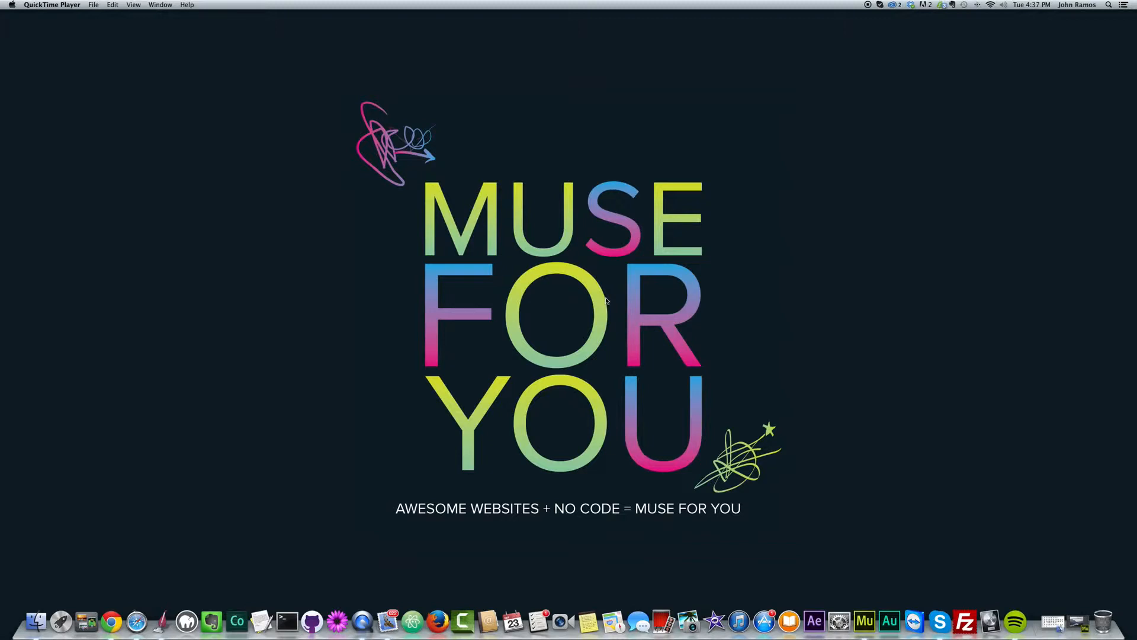
pyautogui.moveTo(599, 294)
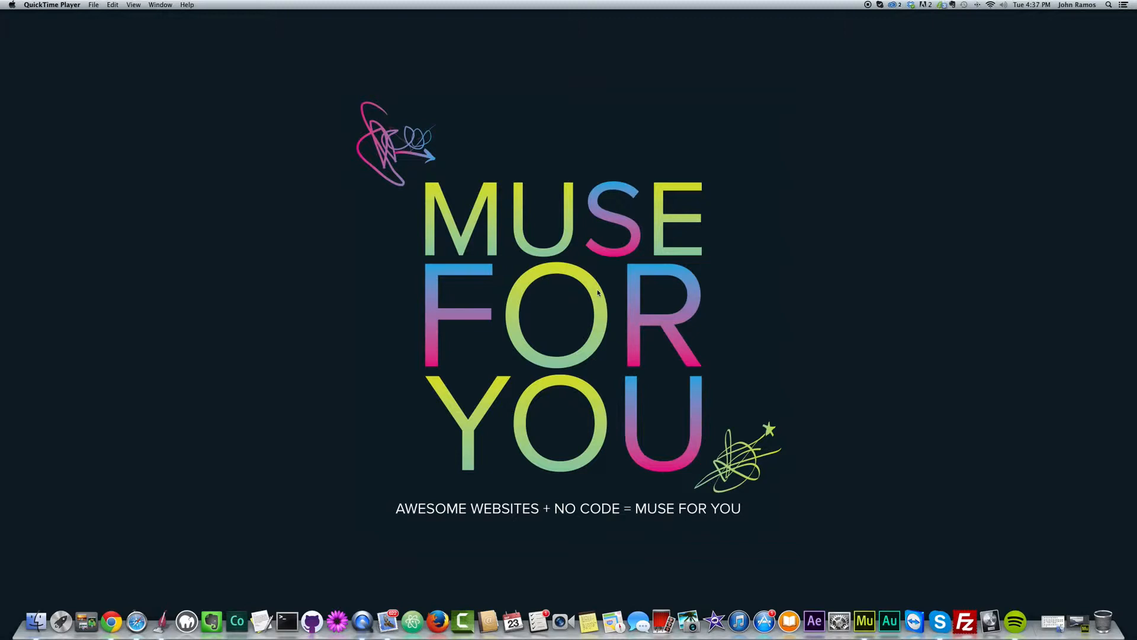
pyautogui.moveTo(767, 305)
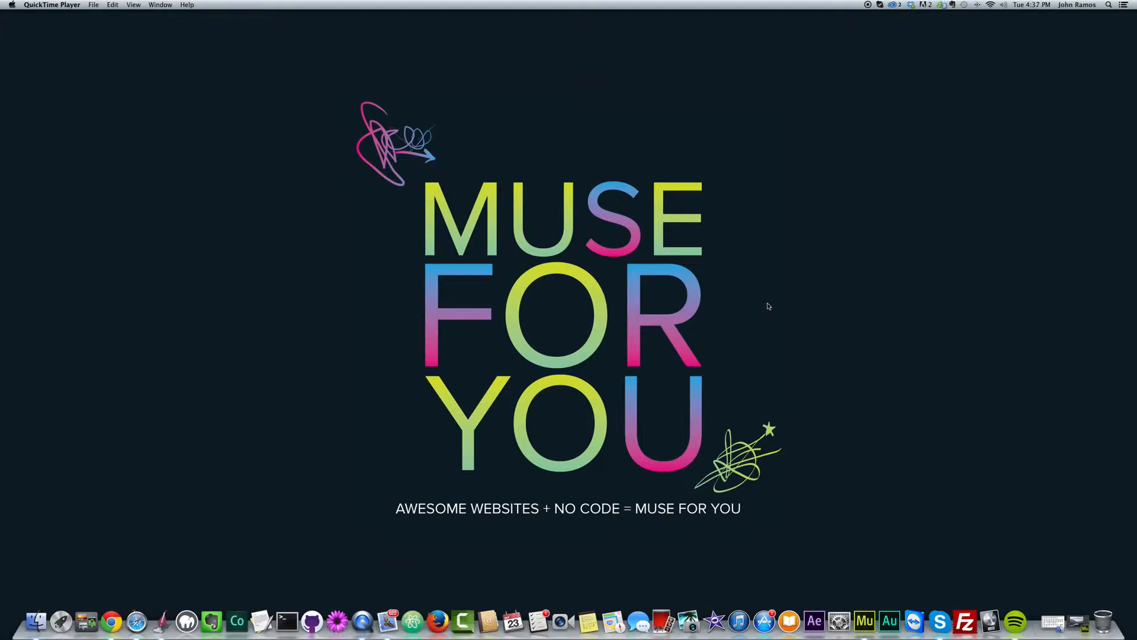
pyautogui.moveTo(793, 332)
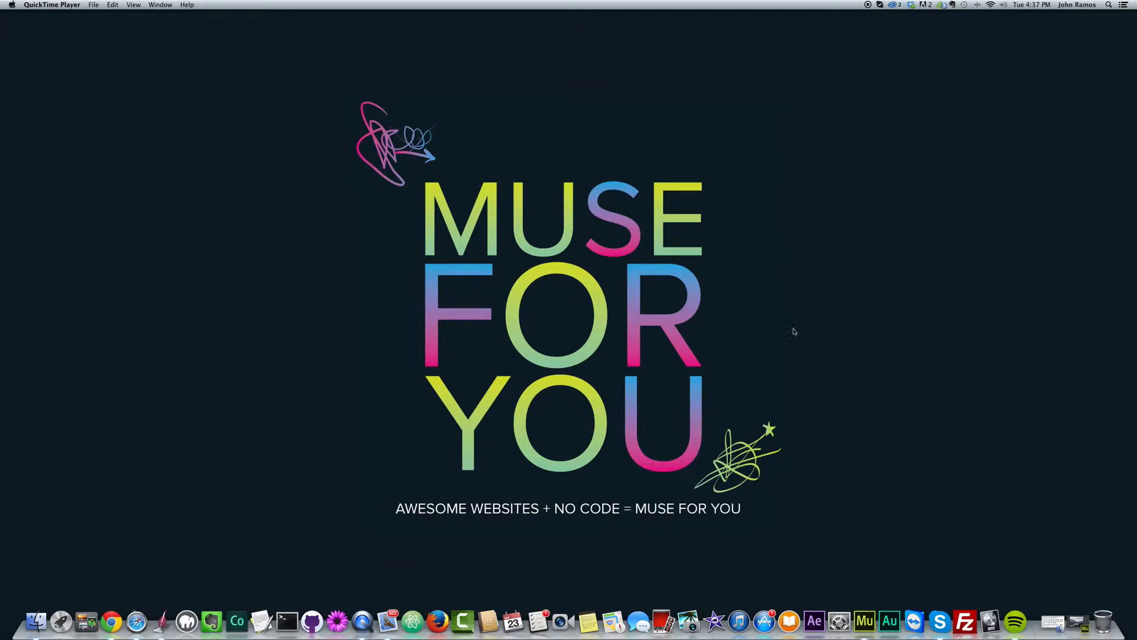
# Step: Draw a white square with the Rectangle tool below the title and deselect it
pyautogui.click(863, 621)
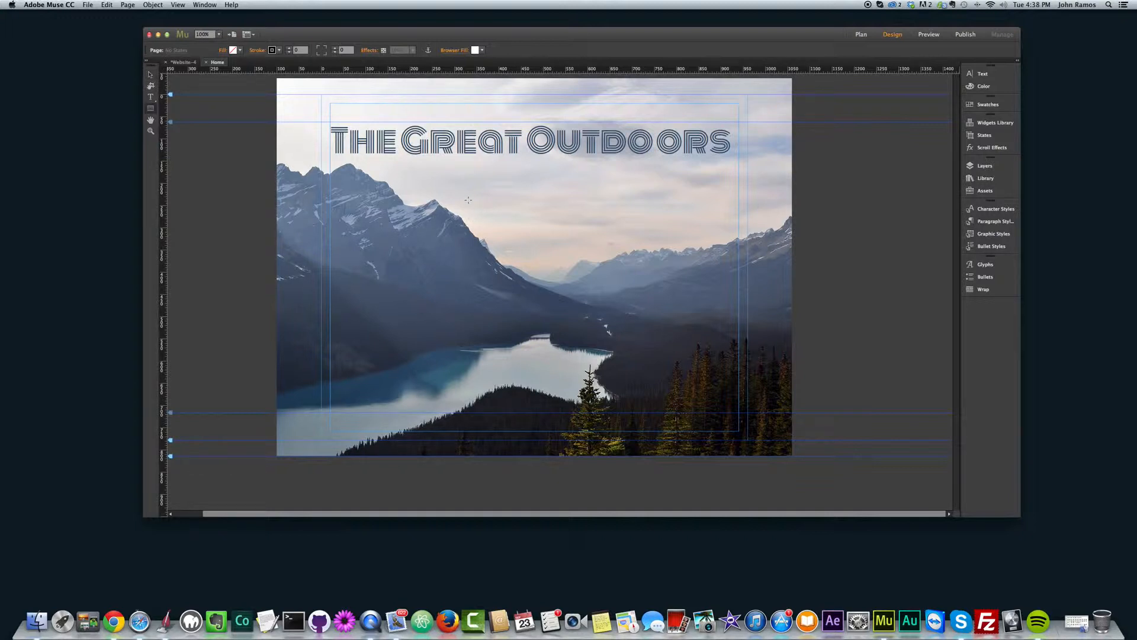
pyautogui.moveTo(468, 199); pyautogui.dragTo(508, 232)
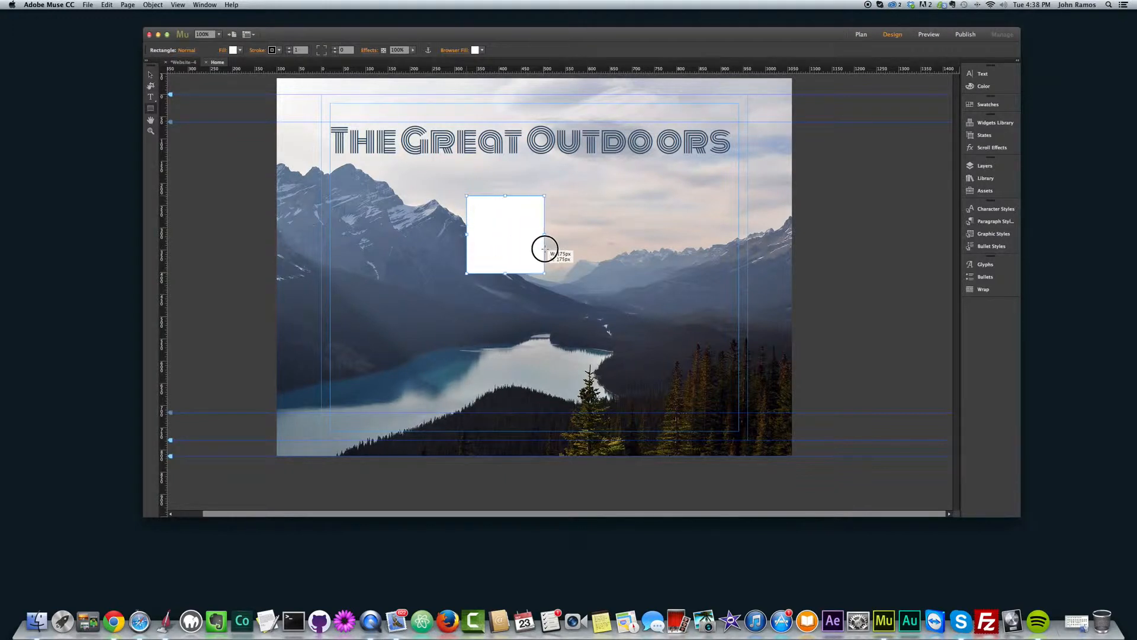
pyautogui.moveTo(544, 249); pyautogui.dragTo(551, 243)
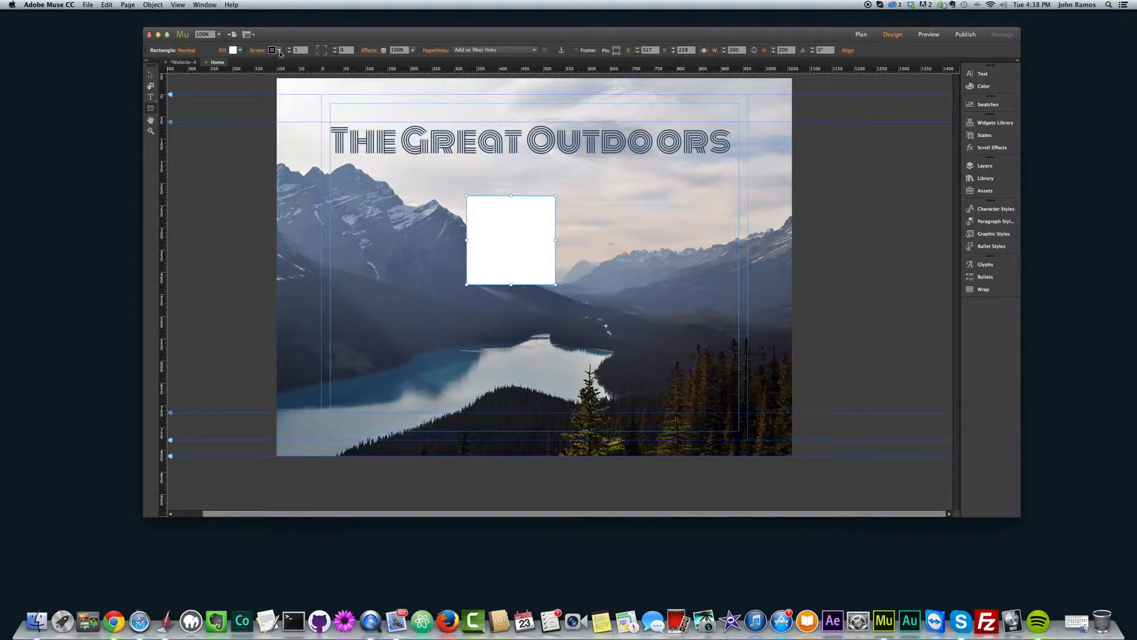
pyautogui.click(239, 50)
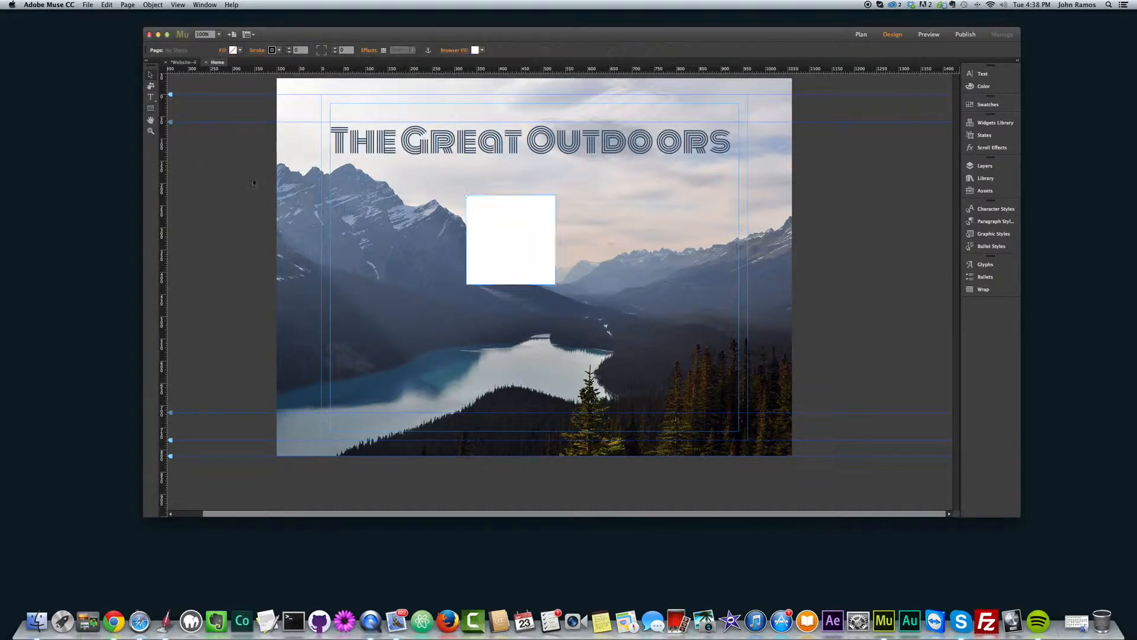
# Step: Move the square lower, then Option-drag two copies to the upper right and upper left
pyautogui.moveTo(510, 239); pyautogui.dragTo(472, 322)
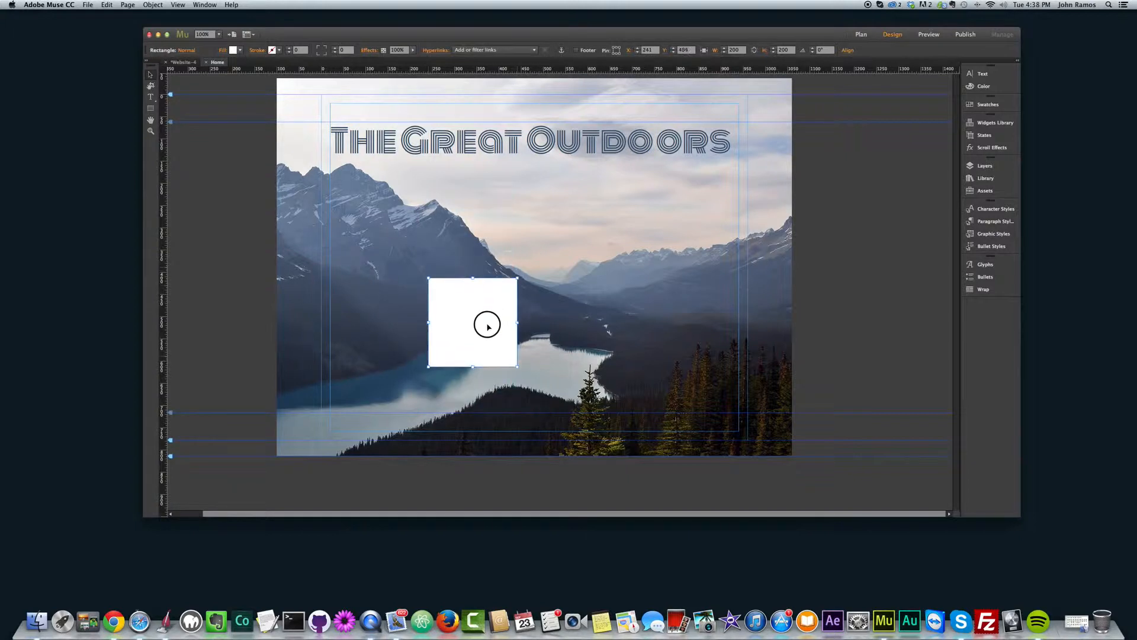
pyautogui.moveTo(487, 324); pyautogui.dragTo(489, 330)
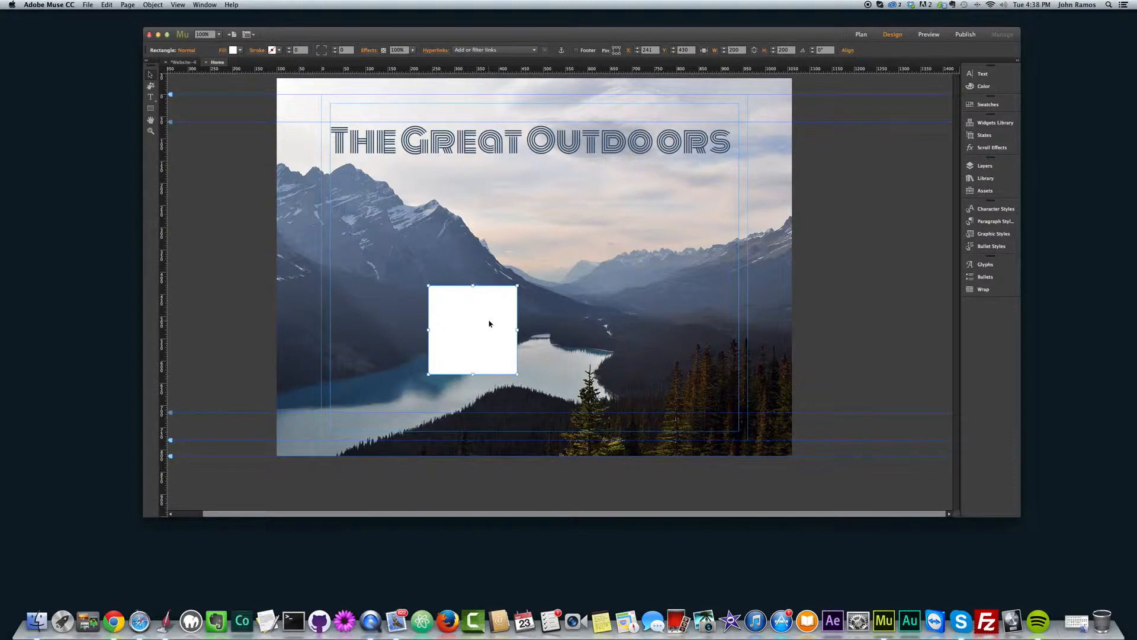
pyautogui.moveTo(472, 331); pyautogui.dragTo(564, 295)
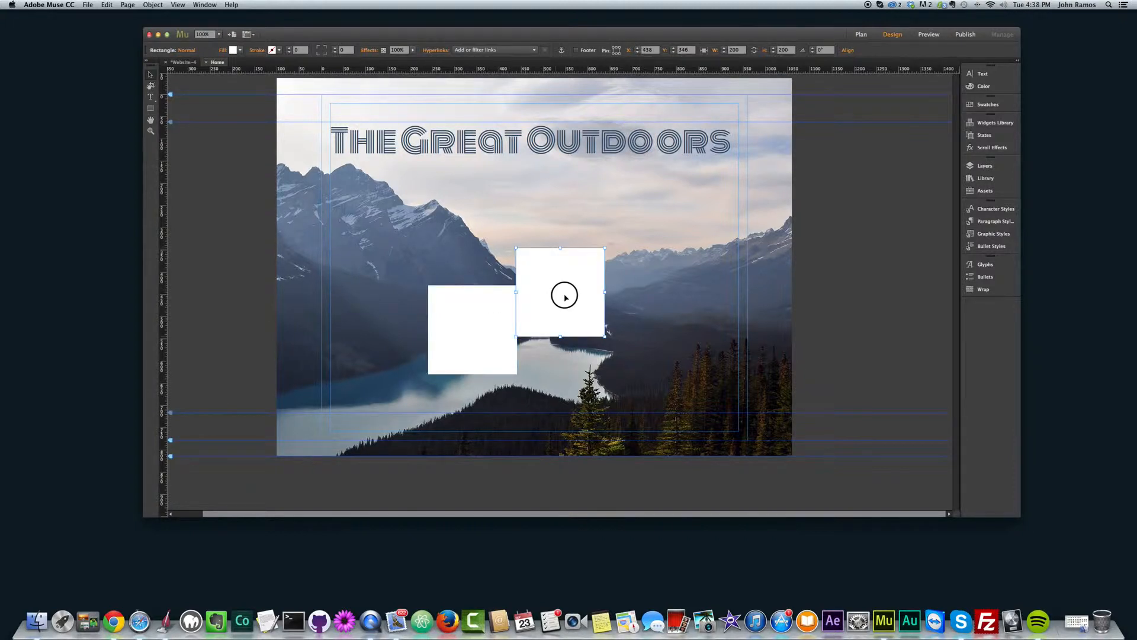
pyautogui.moveTo(560, 294); pyautogui.dragTo(687, 224)
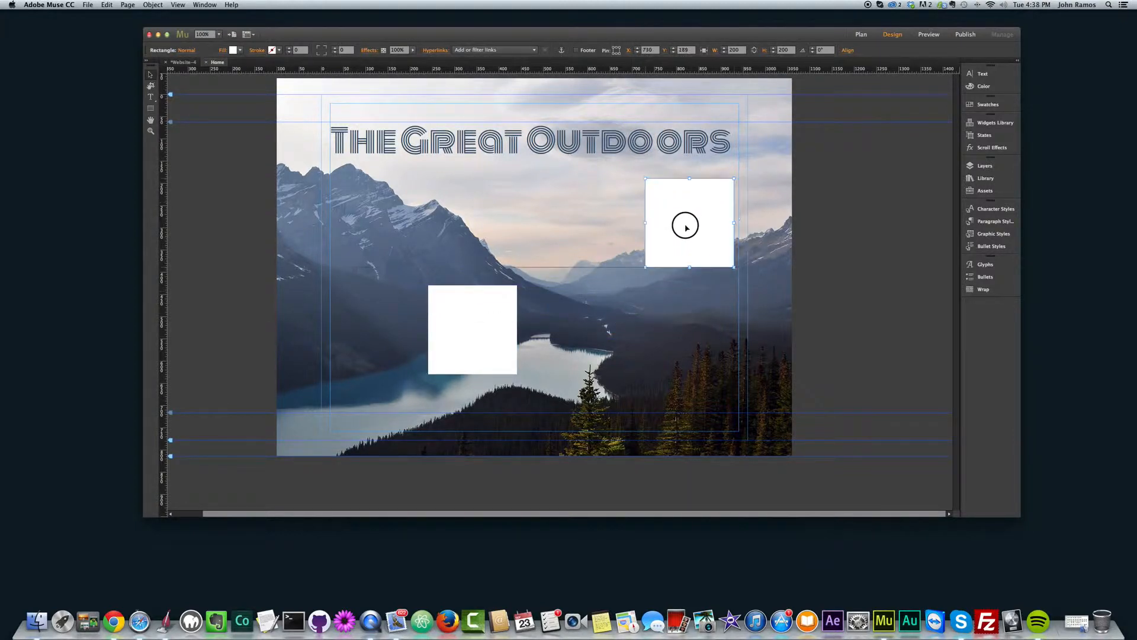
pyautogui.moveTo(686, 225); pyautogui.dragTo(667, 225)
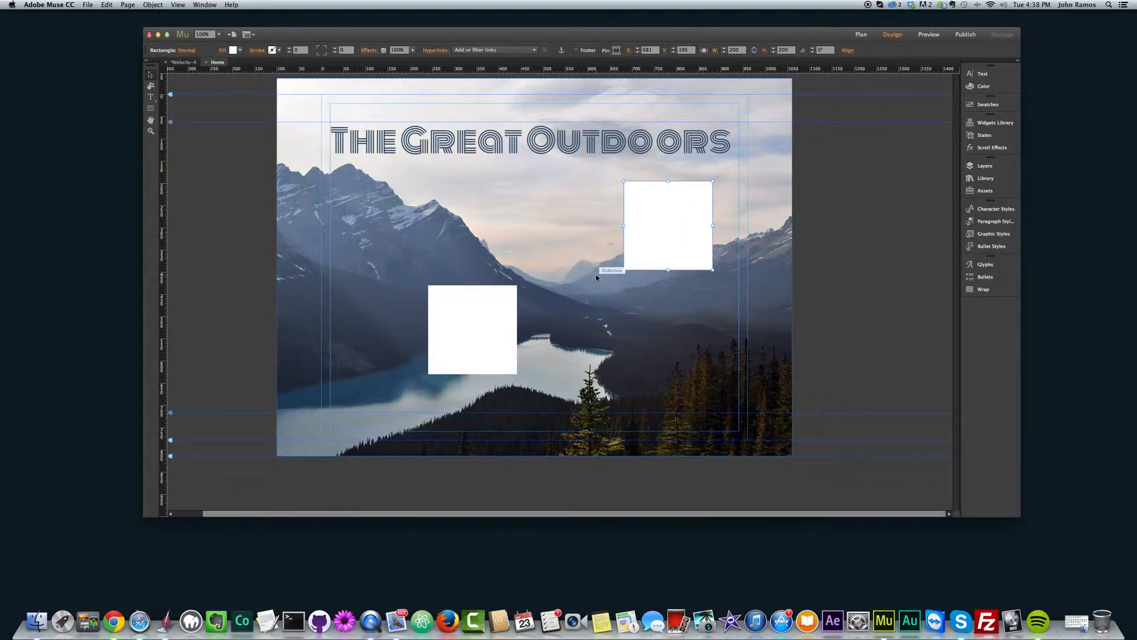
pyautogui.moveTo(667, 225); pyautogui.dragTo(382, 202)
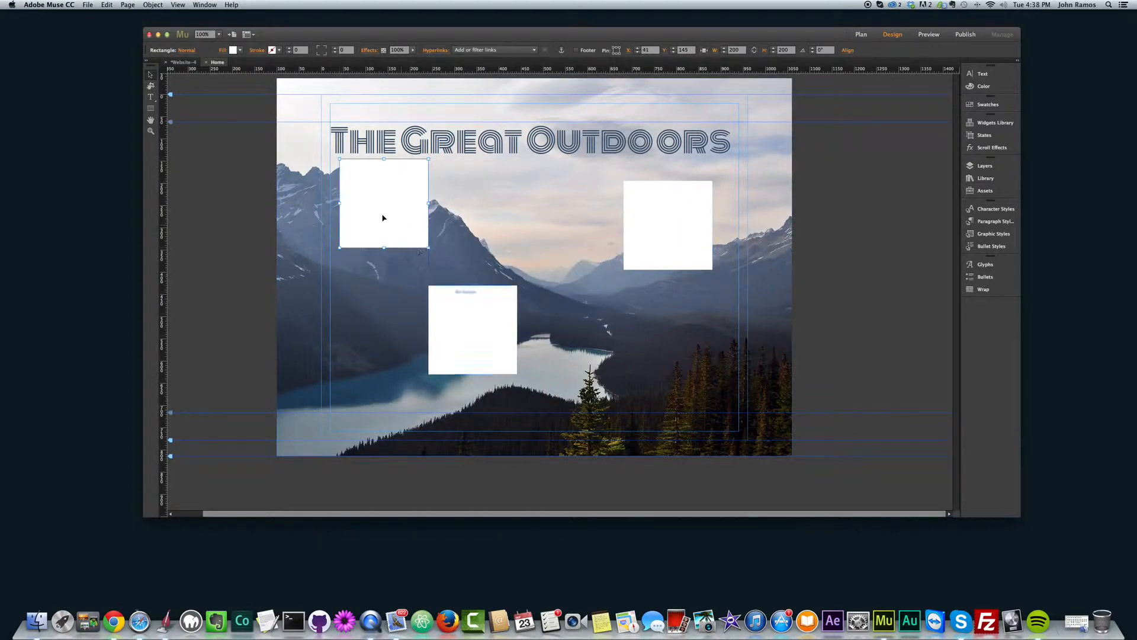
pyautogui.moveTo(382, 218); pyautogui.dragTo(396, 251)
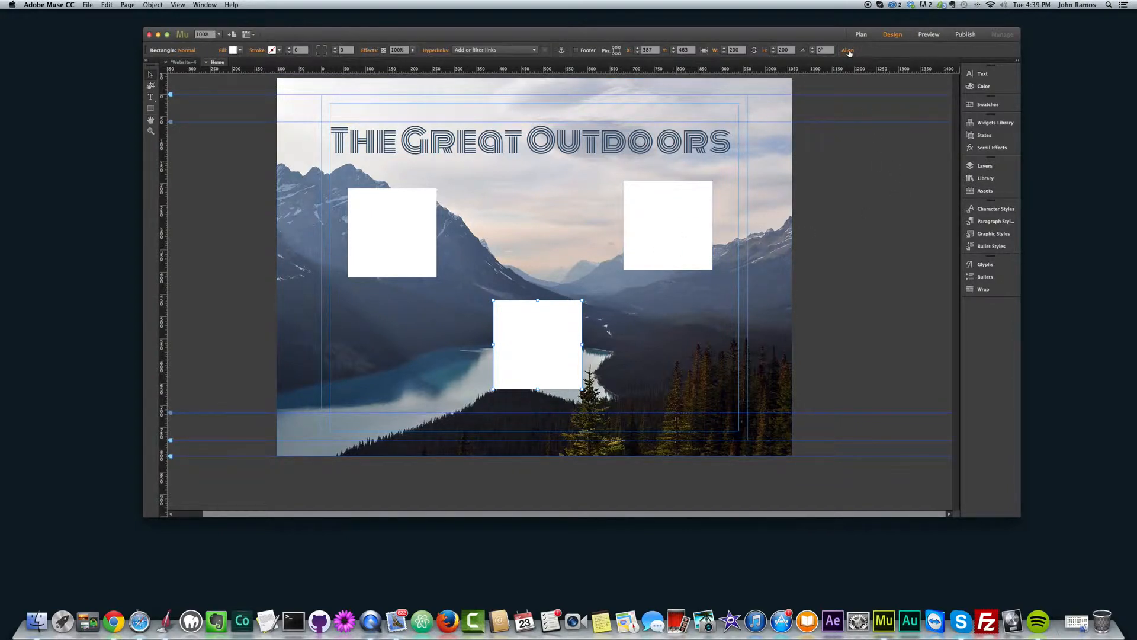
# Step: Browse the Align panel options and set alignment relative to the page content area
pyautogui.click(847, 50)
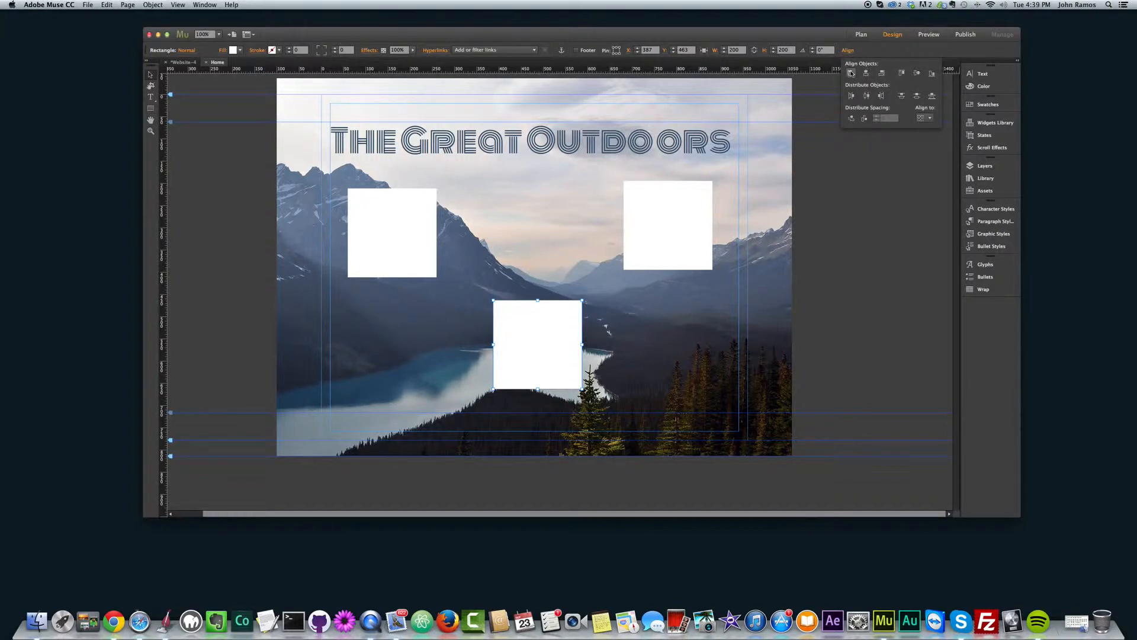
pyautogui.moveTo(866, 74)
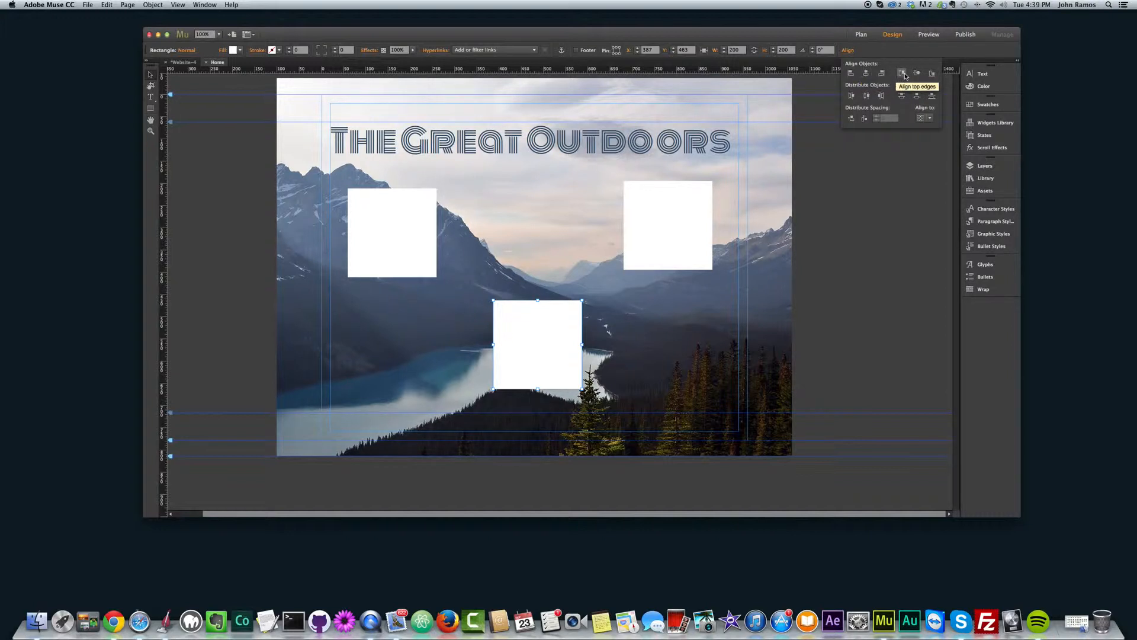
pyautogui.moveTo(916, 72)
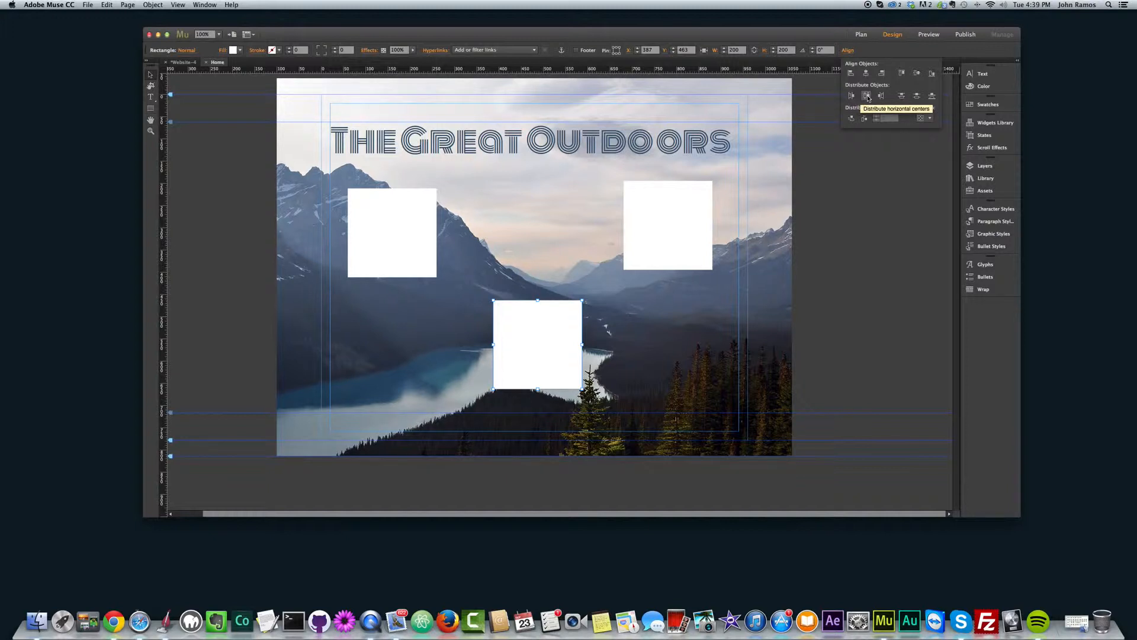
pyautogui.moveTo(880, 96)
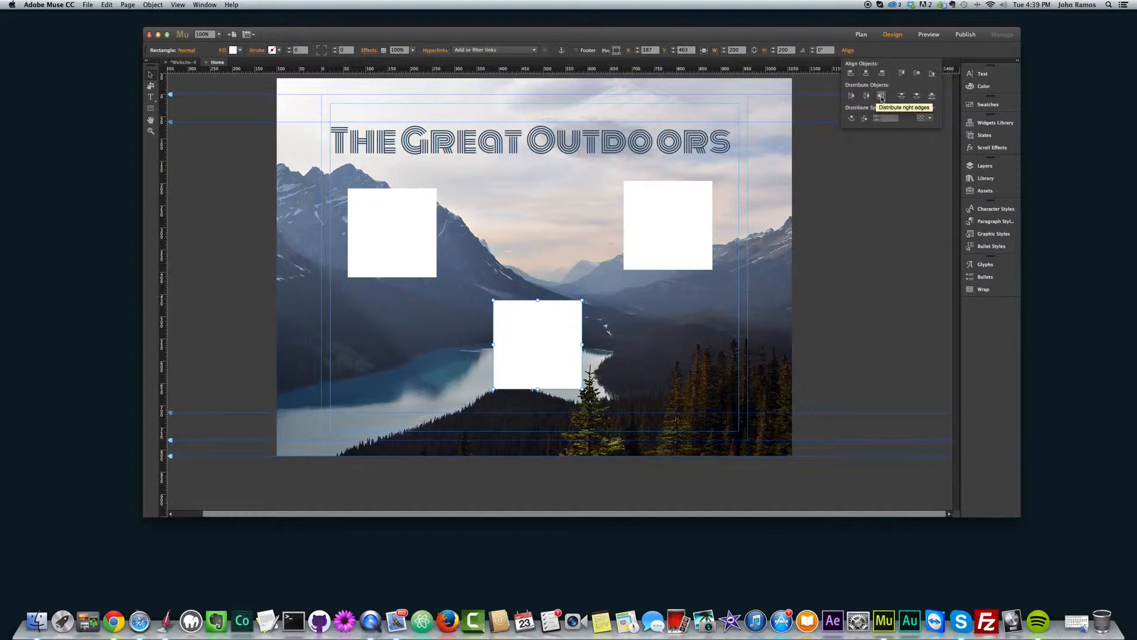
pyautogui.moveTo(902, 95)
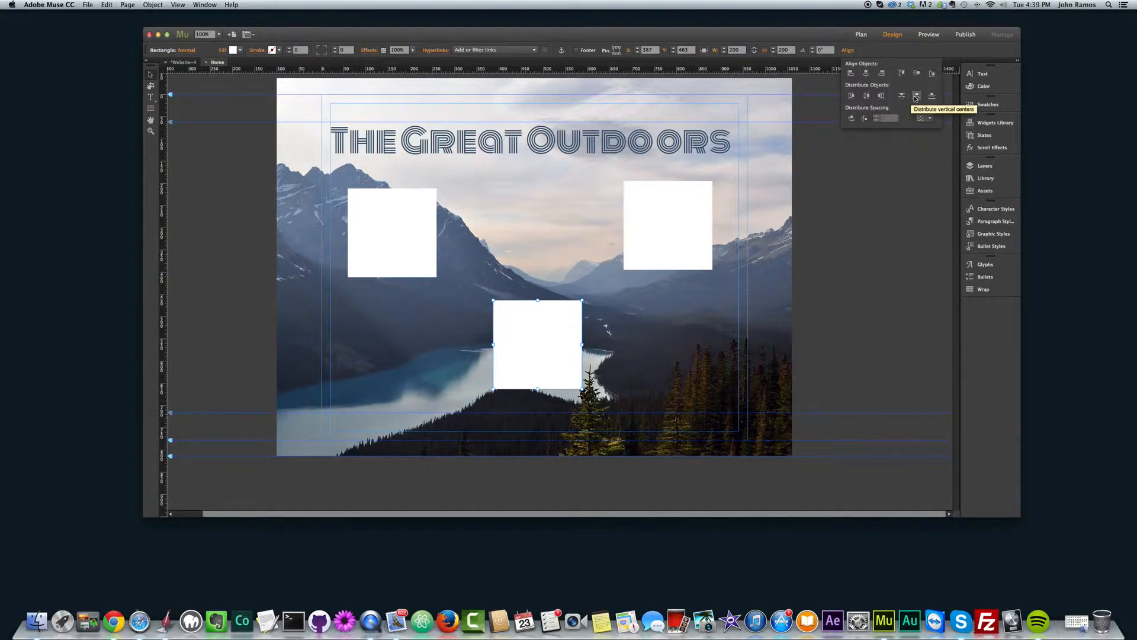
pyautogui.moveTo(933, 95)
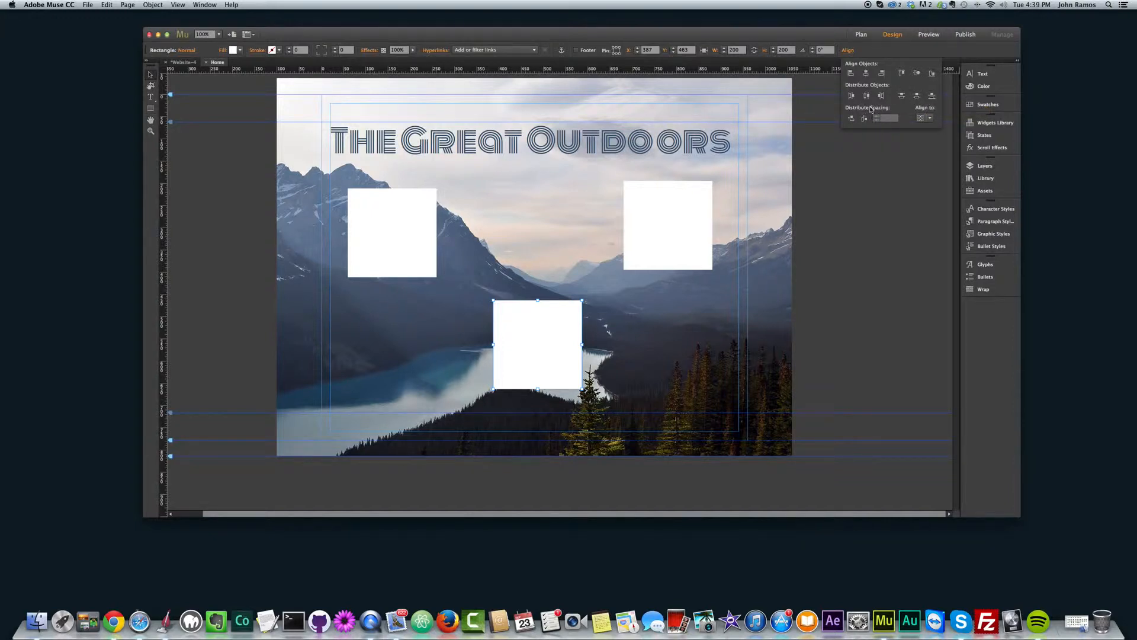
pyautogui.click(930, 117)
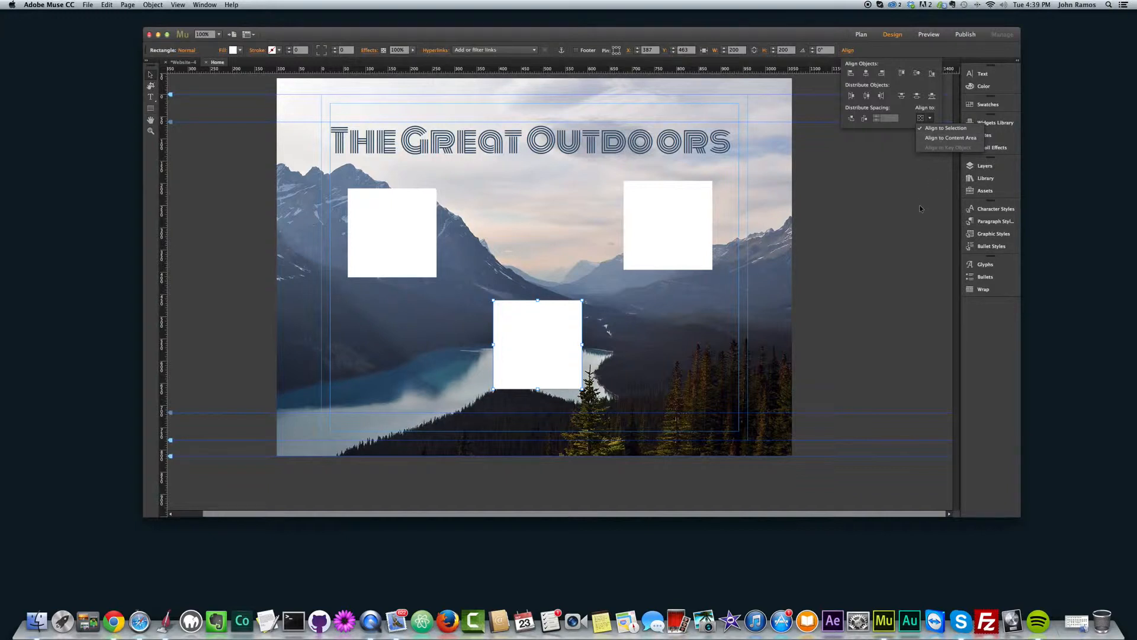
pyautogui.click(847, 50)
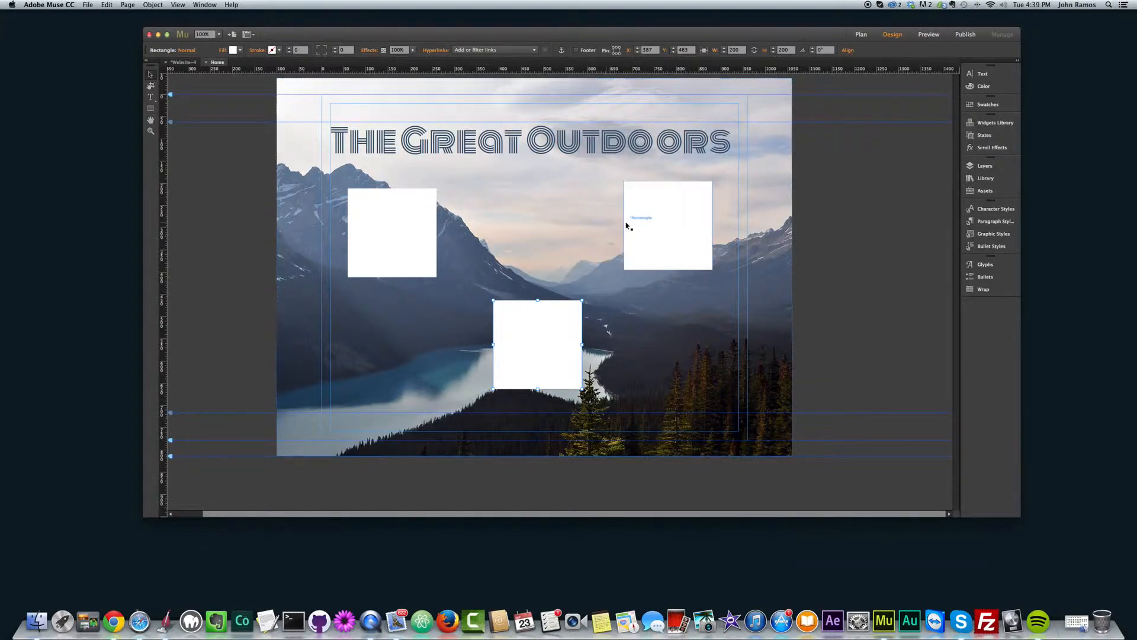
# Step: Select the squares, starting with the lower middle and then the upper left one
pyautogui.click(640, 223)
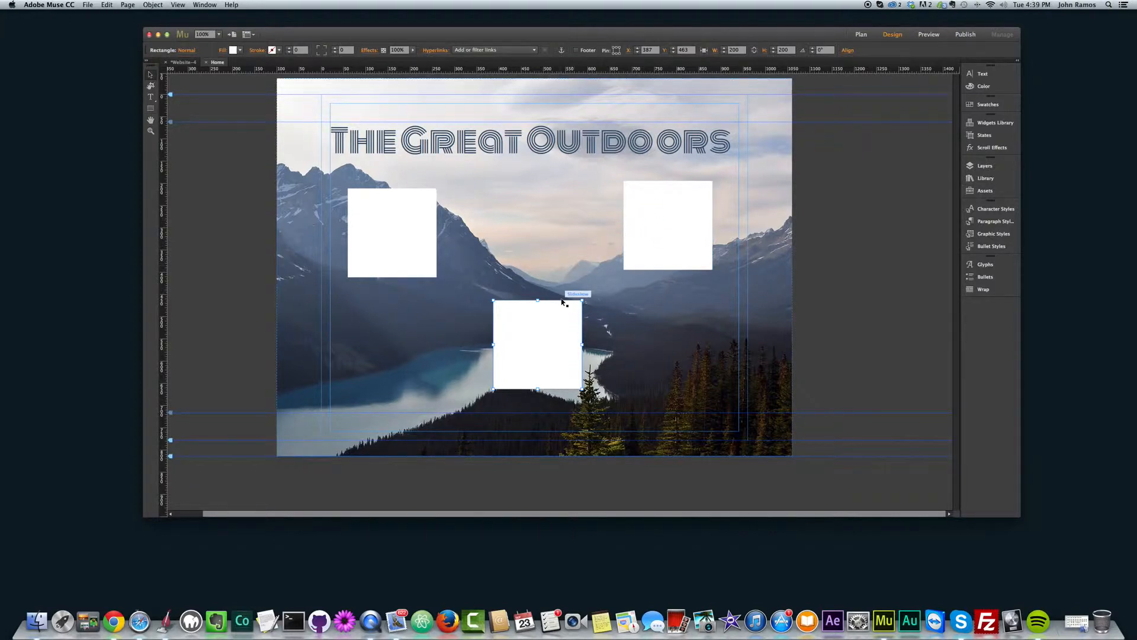
pyautogui.click(537, 251)
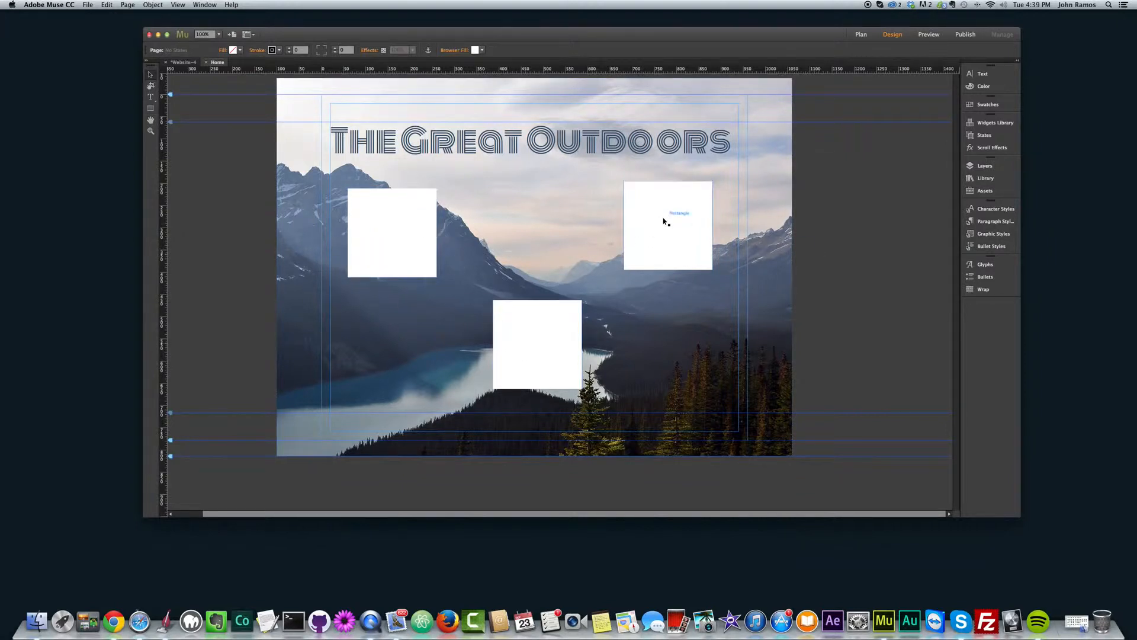
pyautogui.click(392, 233)
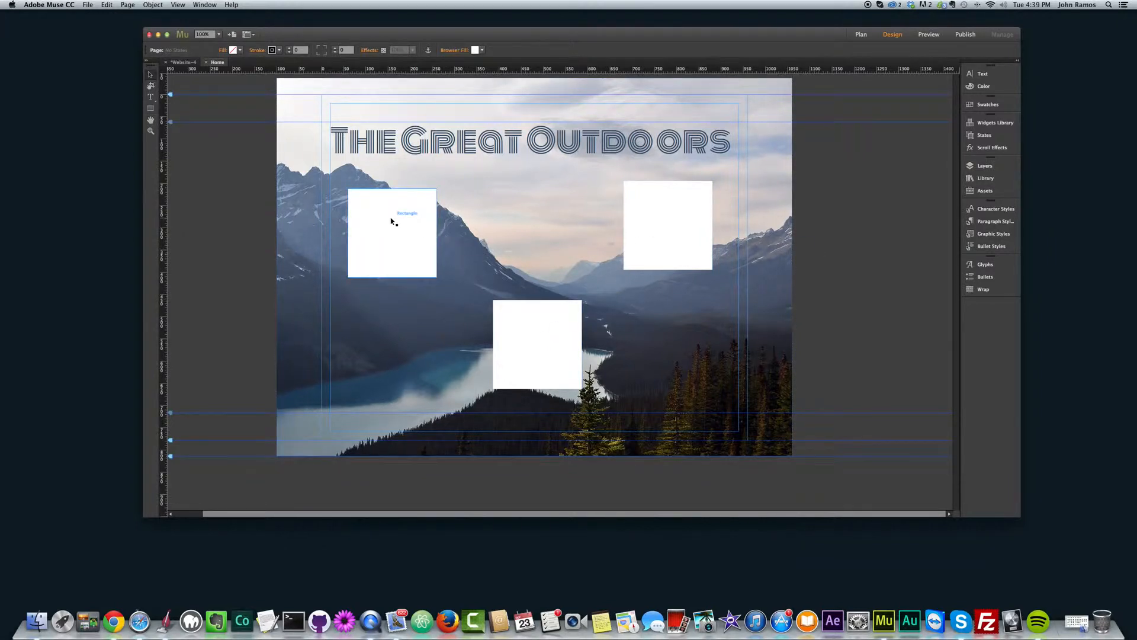
pyautogui.click(392, 232)
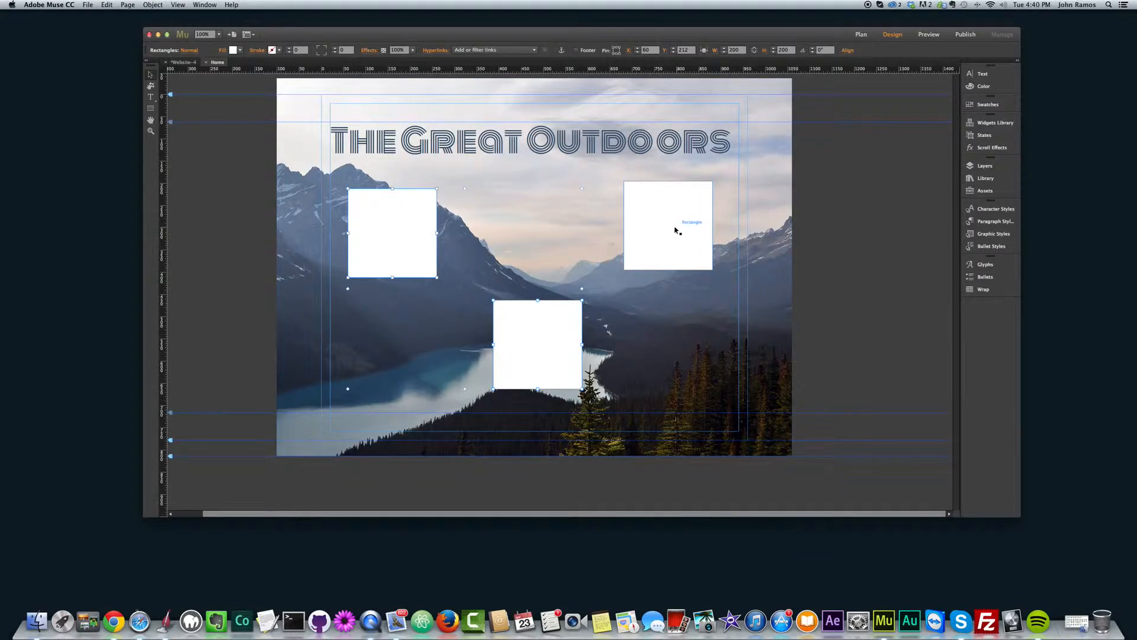
pyautogui.moveTo(667, 232)
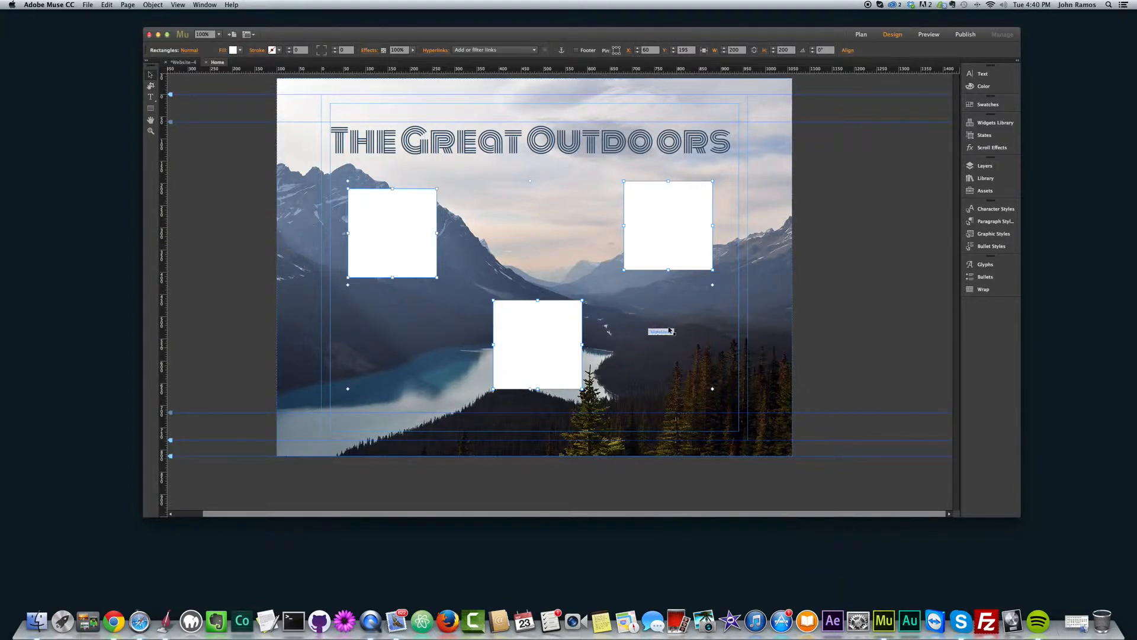
# Step: Align the three squares along their tops and distribute their horizontal centers evenly
pyautogui.click(847, 50)
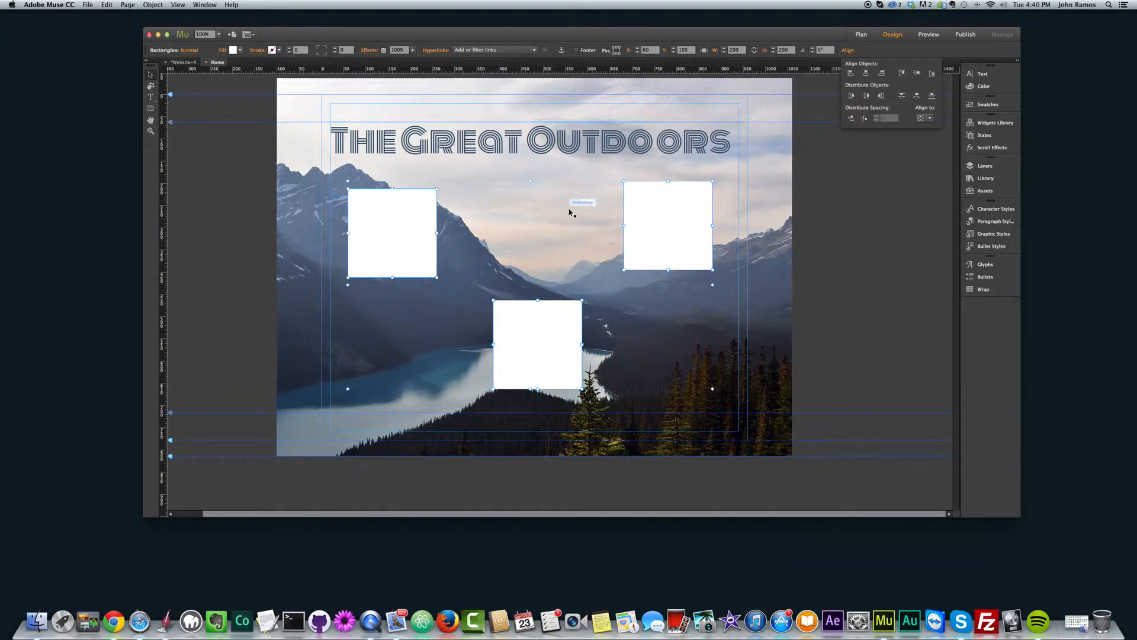
pyautogui.moveTo(932, 72)
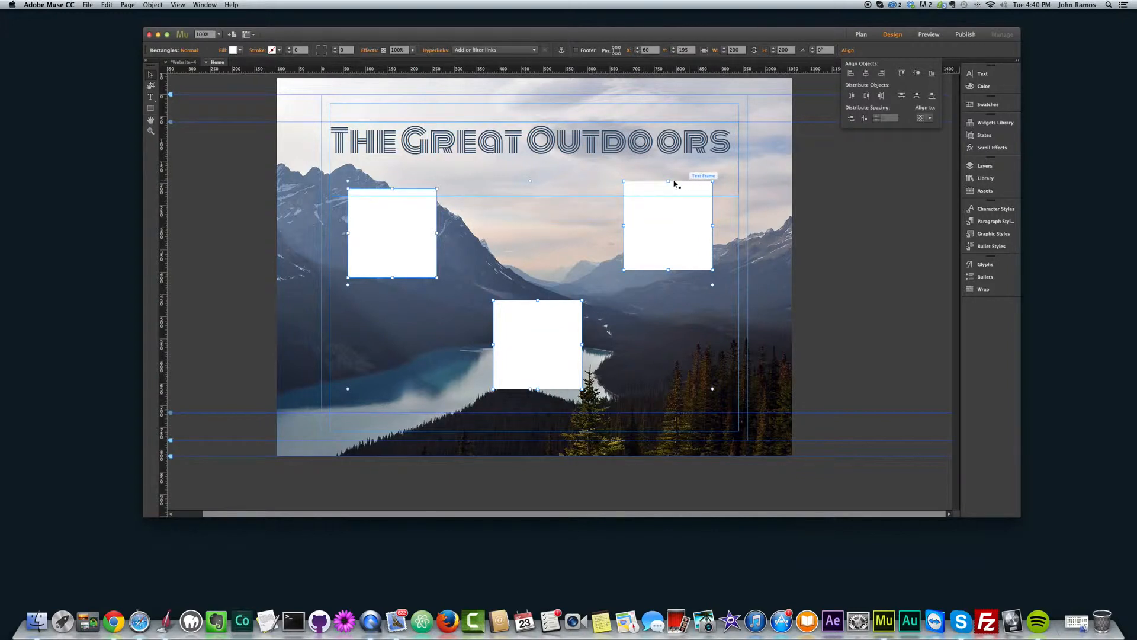
pyautogui.moveTo(631, 183)
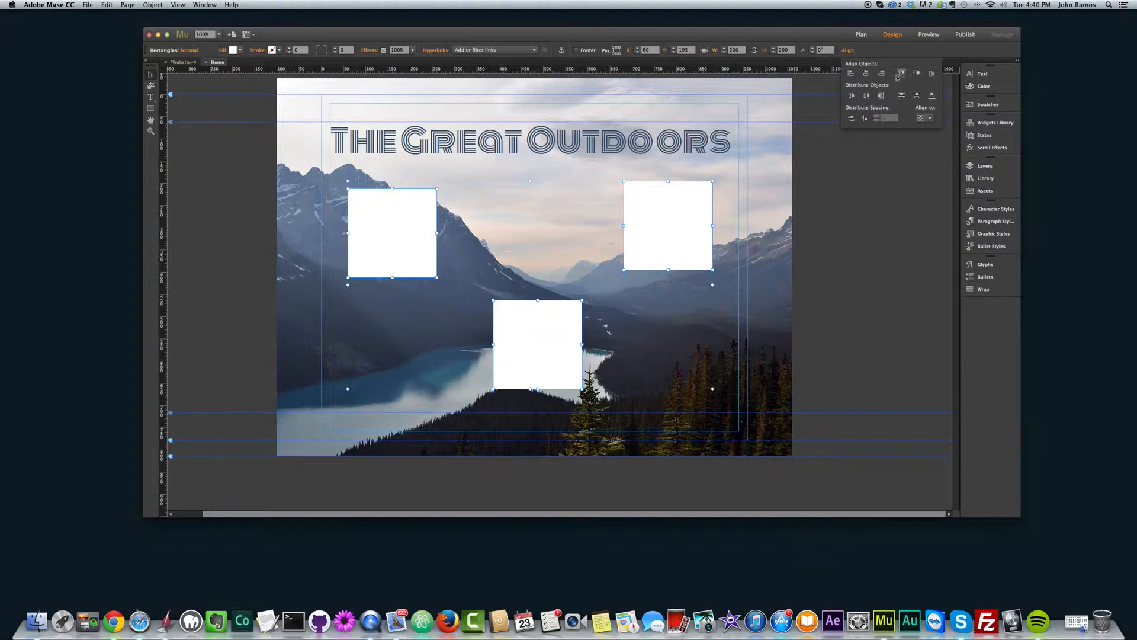
pyautogui.click(901, 72)
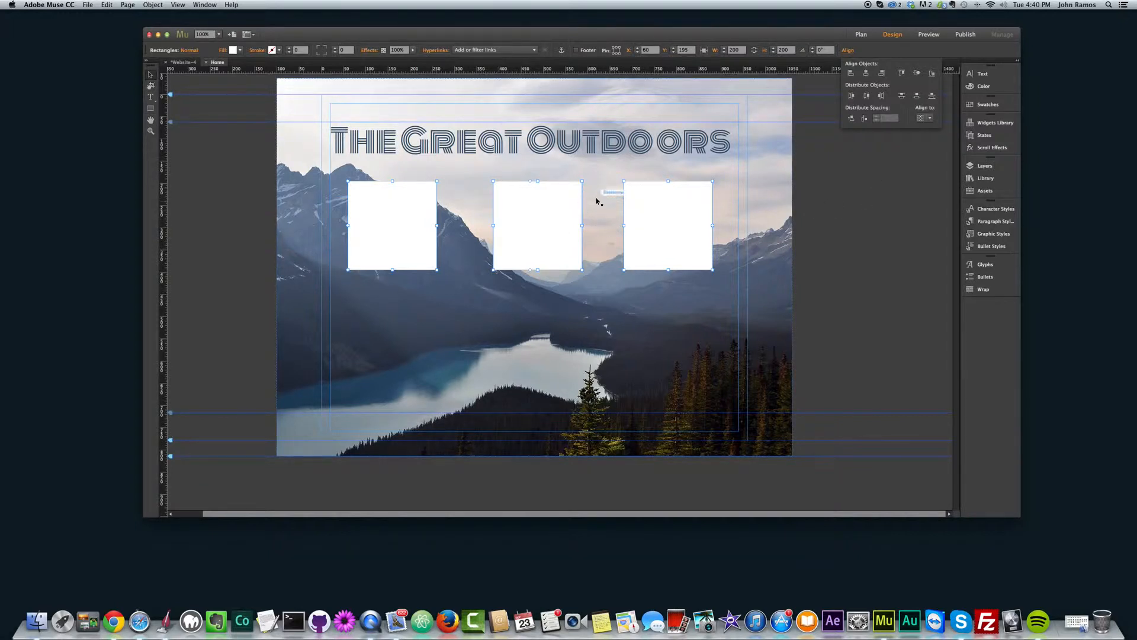
pyautogui.moveTo(827, 211)
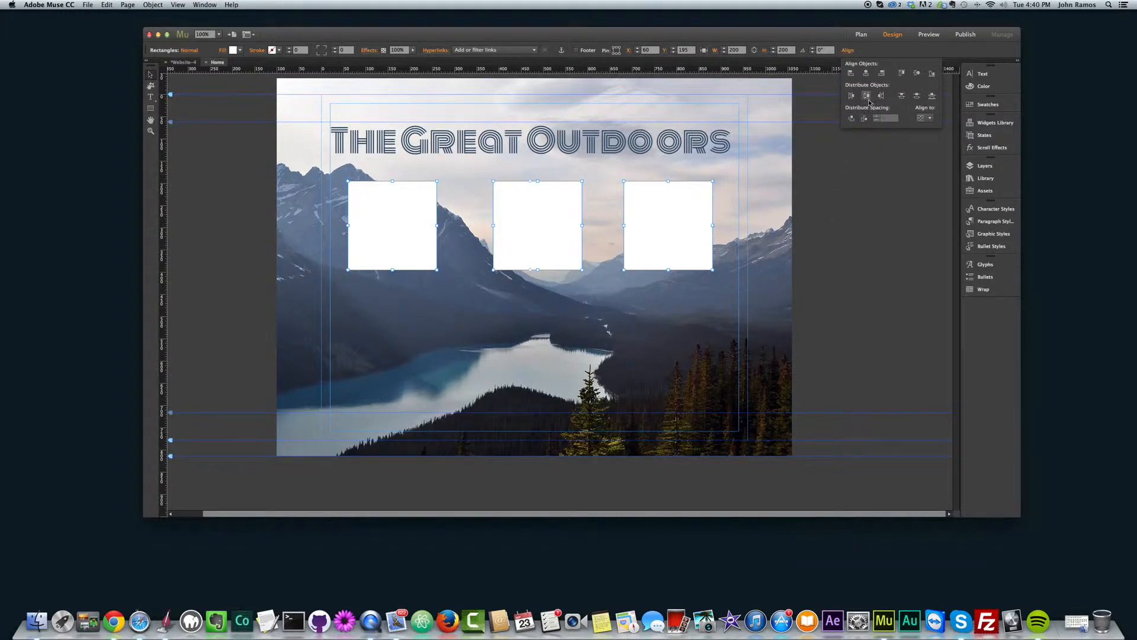
pyautogui.moveTo(865, 95)
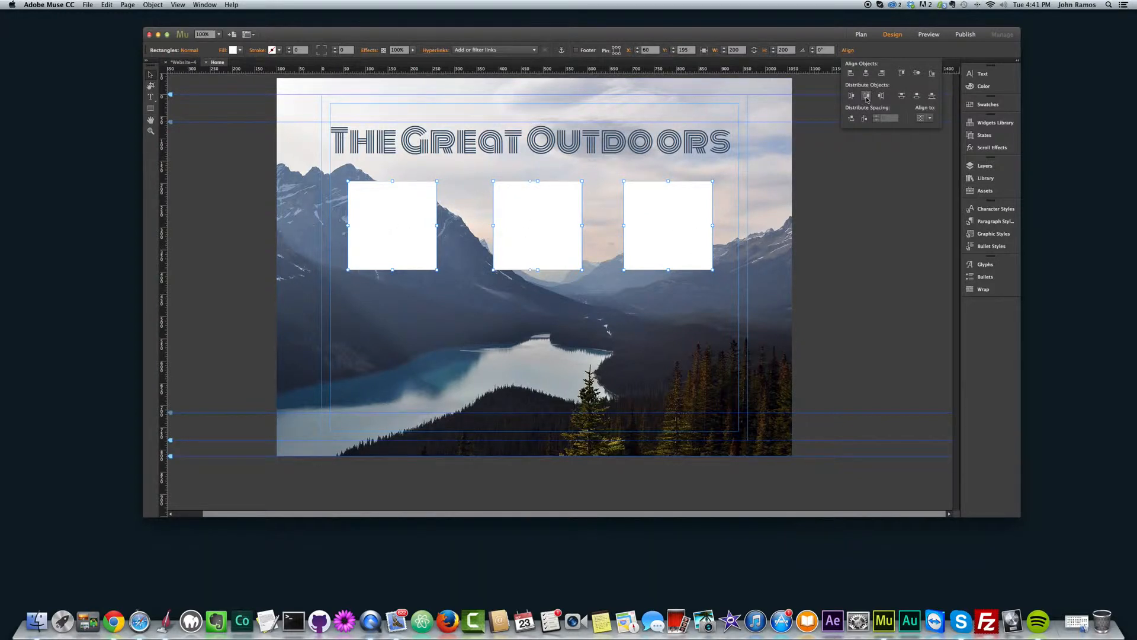
pyautogui.click(867, 96)
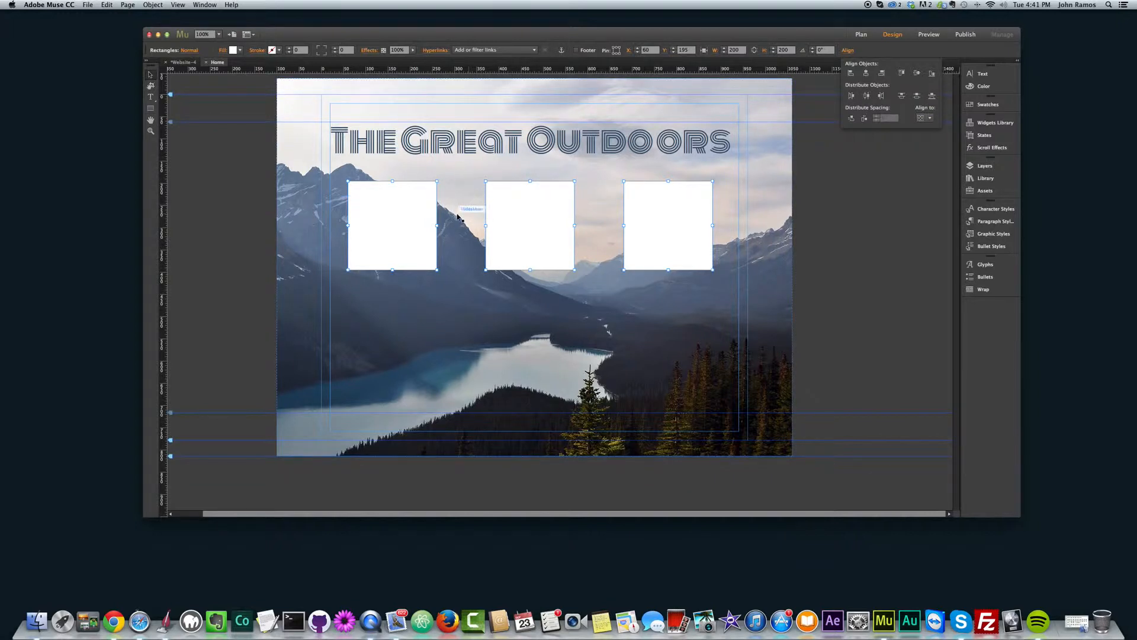
pyautogui.moveTo(585, 216)
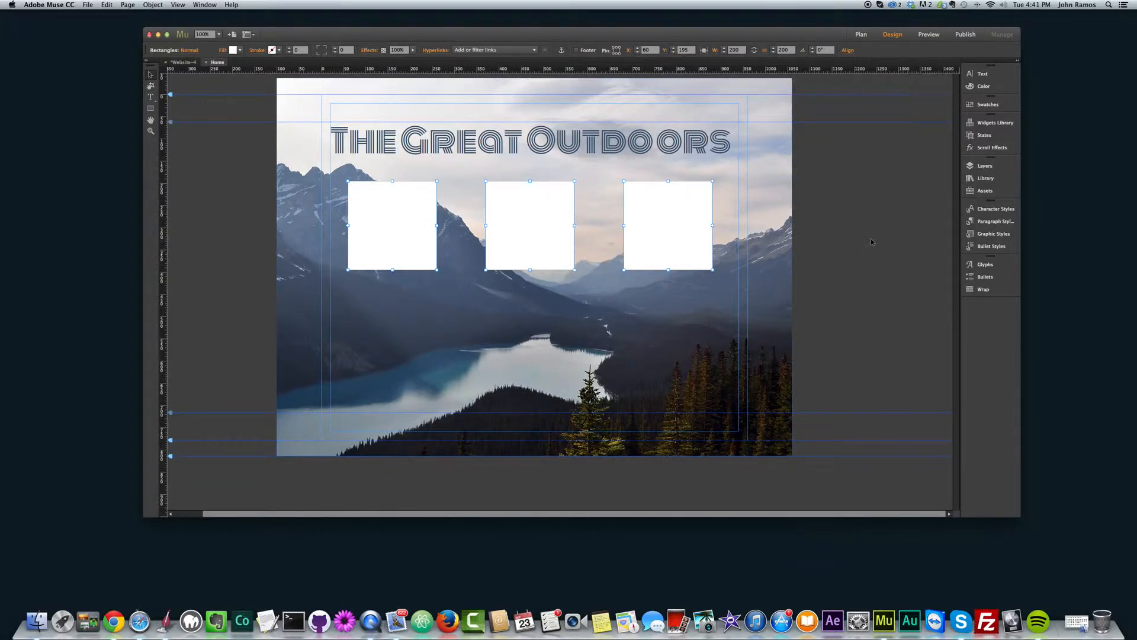
pyautogui.click(667, 225)
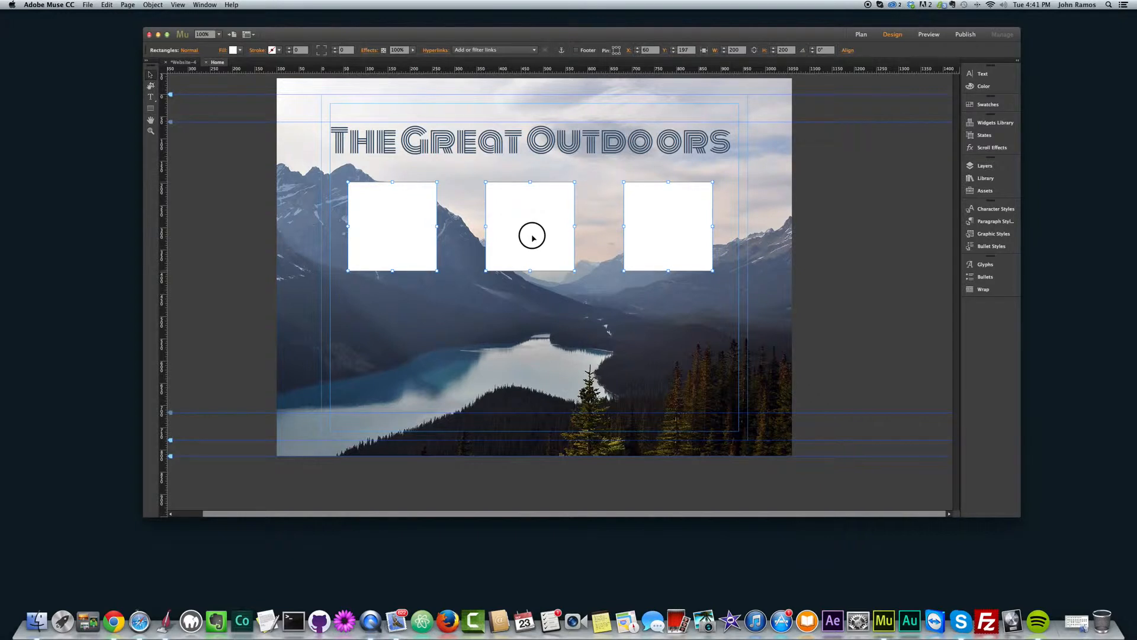
# Step: Drag the row of squares until the page-center smart guide shows it centered horizontally
pyautogui.click(667, 225)
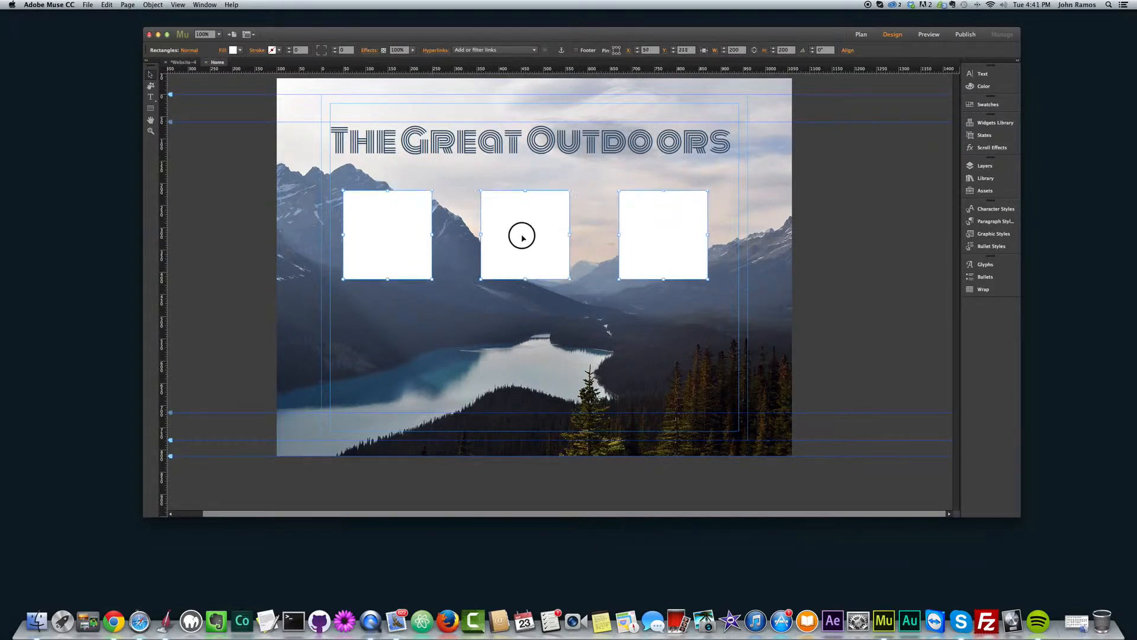
pyautogui.moveTo(521, 236); pyautogui.dragTo(526, 231)
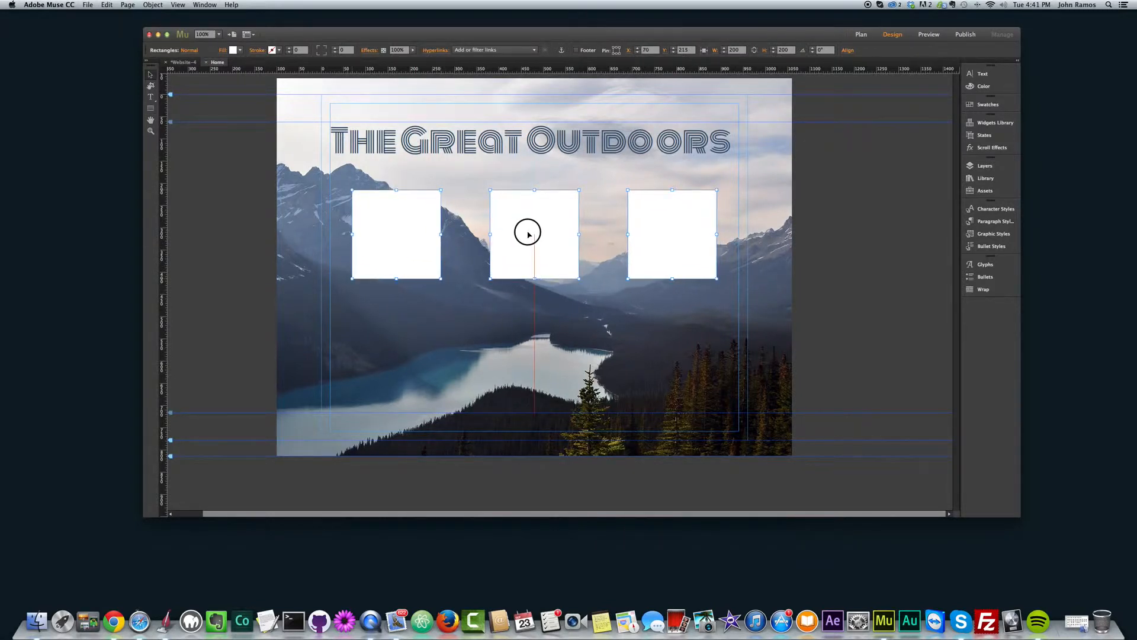
pyautogui.moveTo(528, 232); pyautogui.dragTo(529, 239)
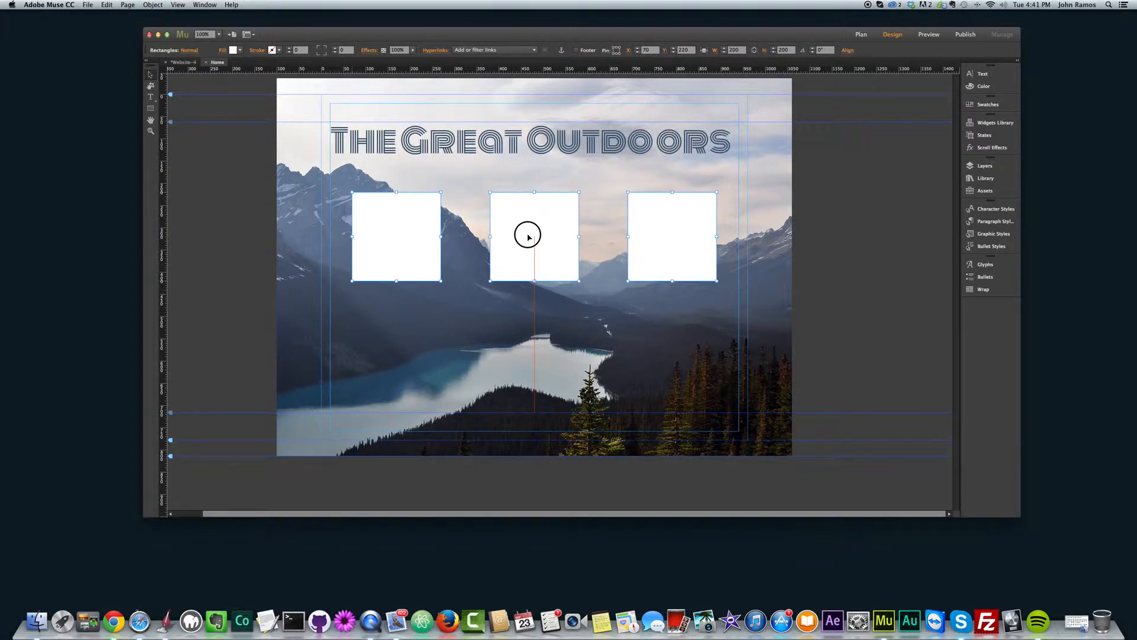
pyautogui.moveTo(533, 235); pyautogui.dragTo(534, 231)
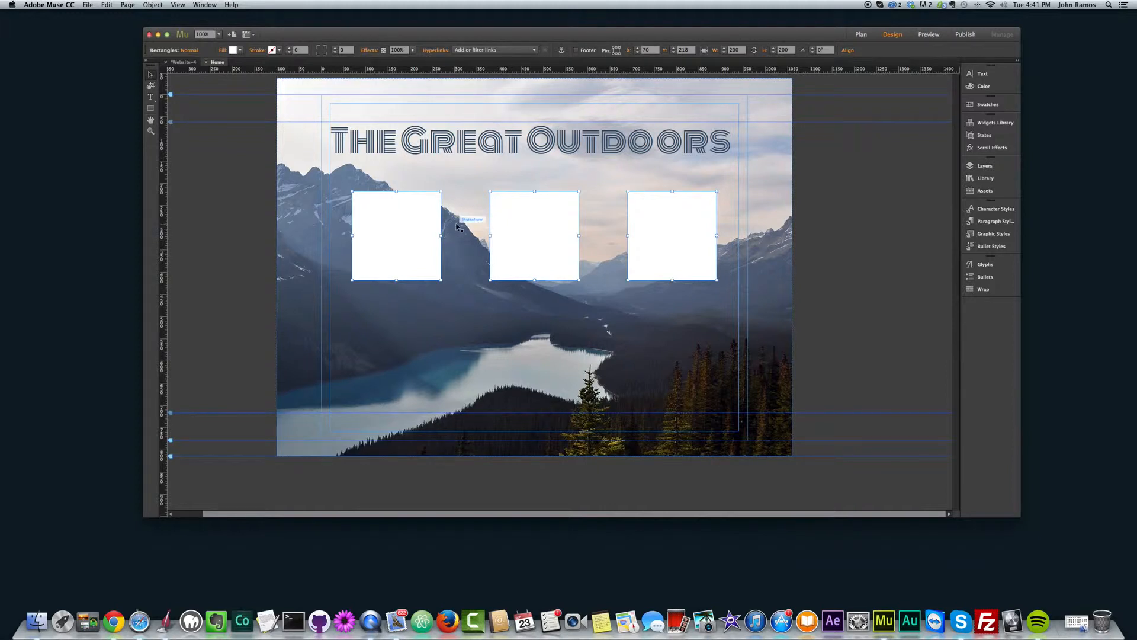
pyautogui.moveTo(641, 321)
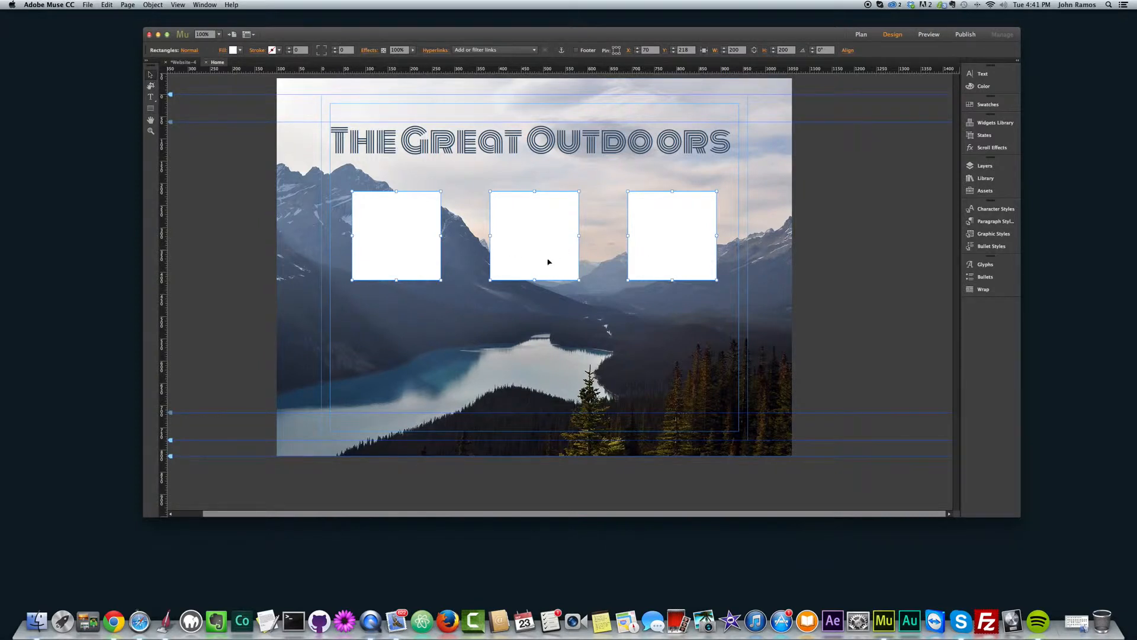
# Step: Option-drag the row downward twice to build a 3x3 grid of nine squares
pyautogui.moveTo(534, 236); pyautogui.dragTo(558, 291)
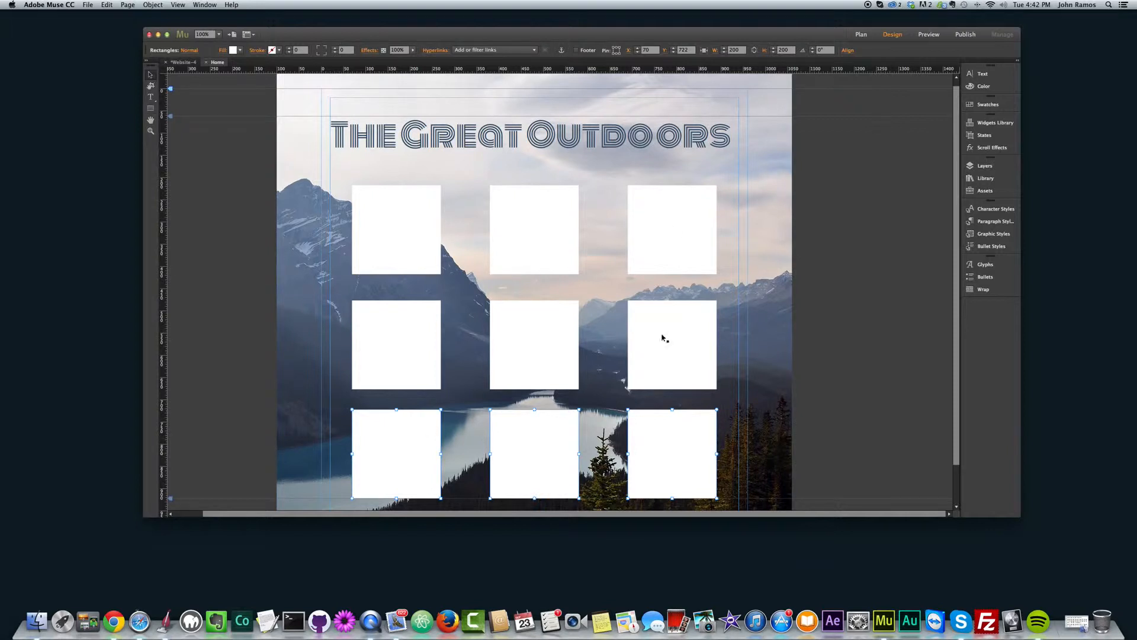
pyautogui.click(671, 344)
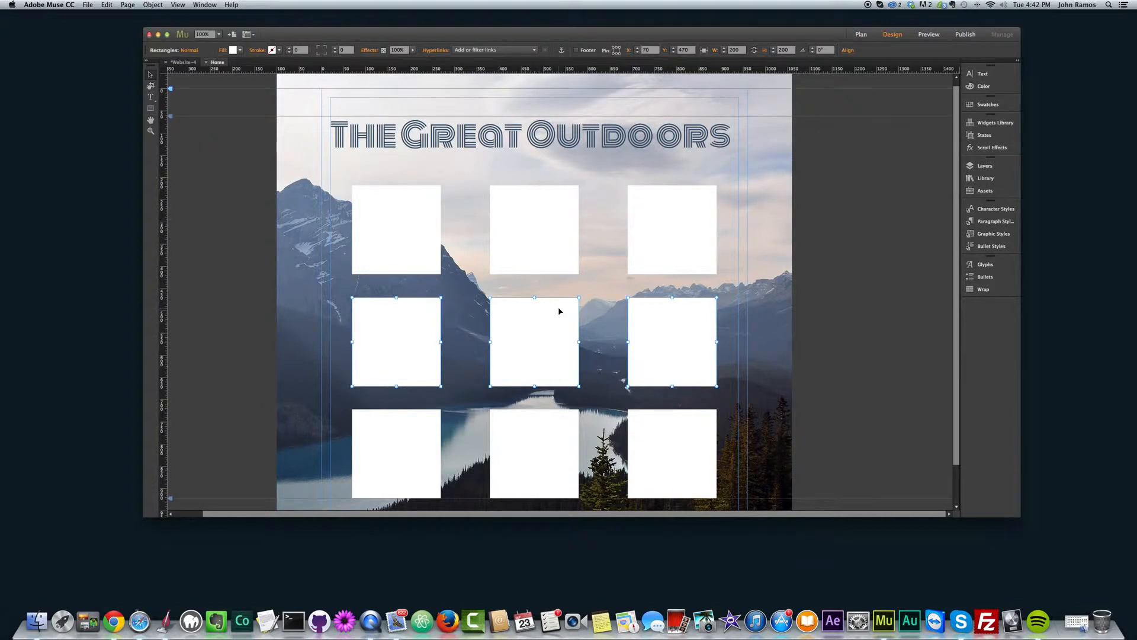
pyautogui.moveTo(549, 305)
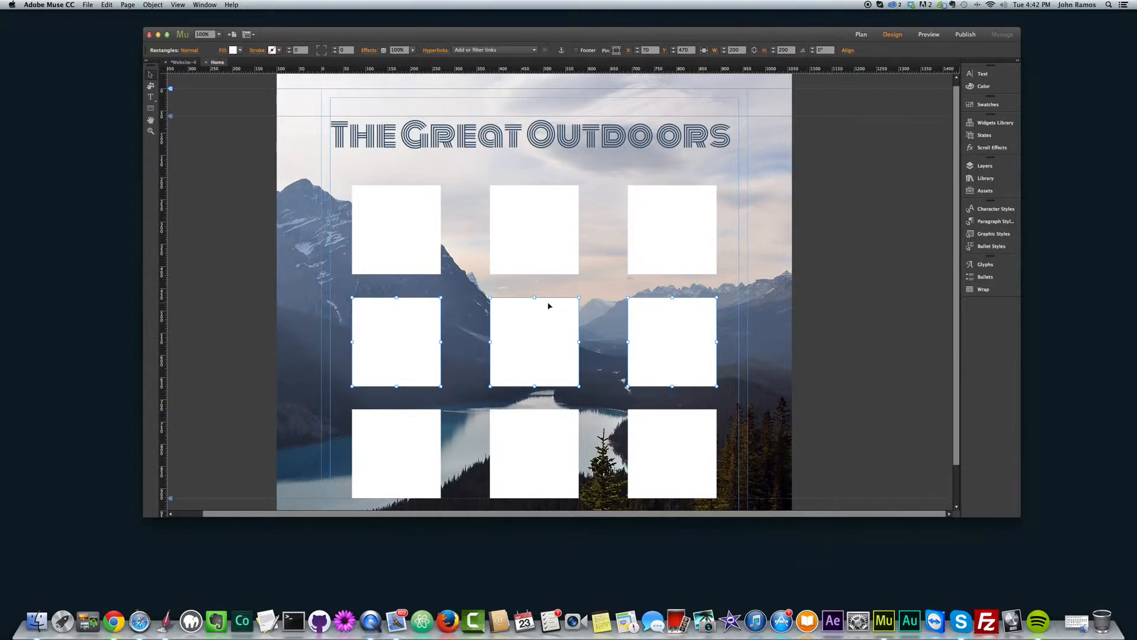
pyautogui.moveTo(543, 316)
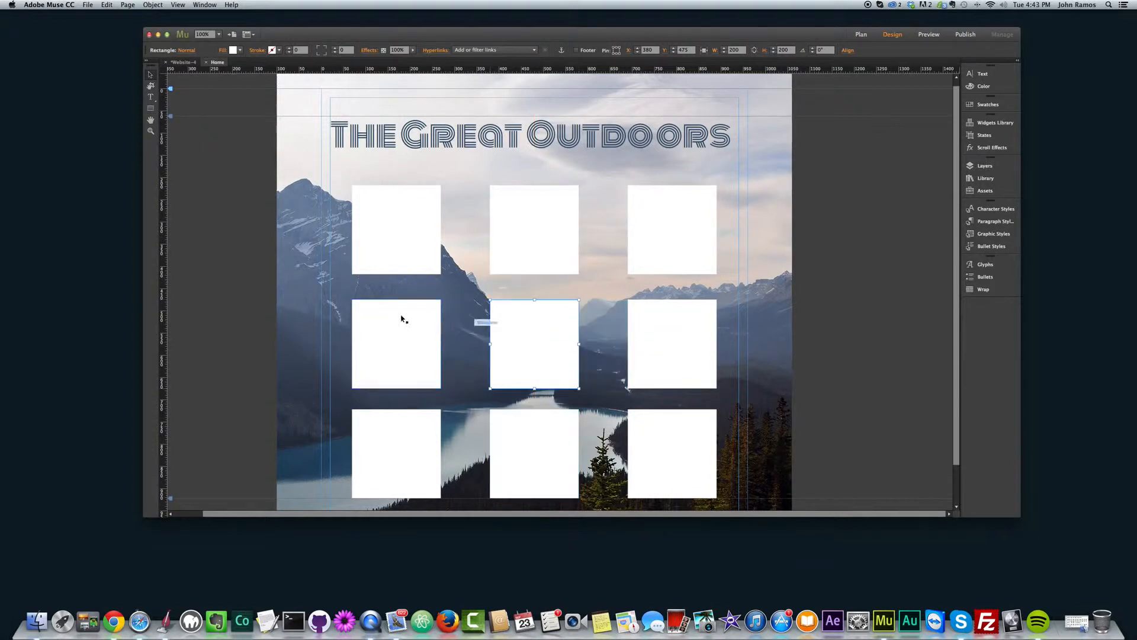
pyautogui.click(396, 344)
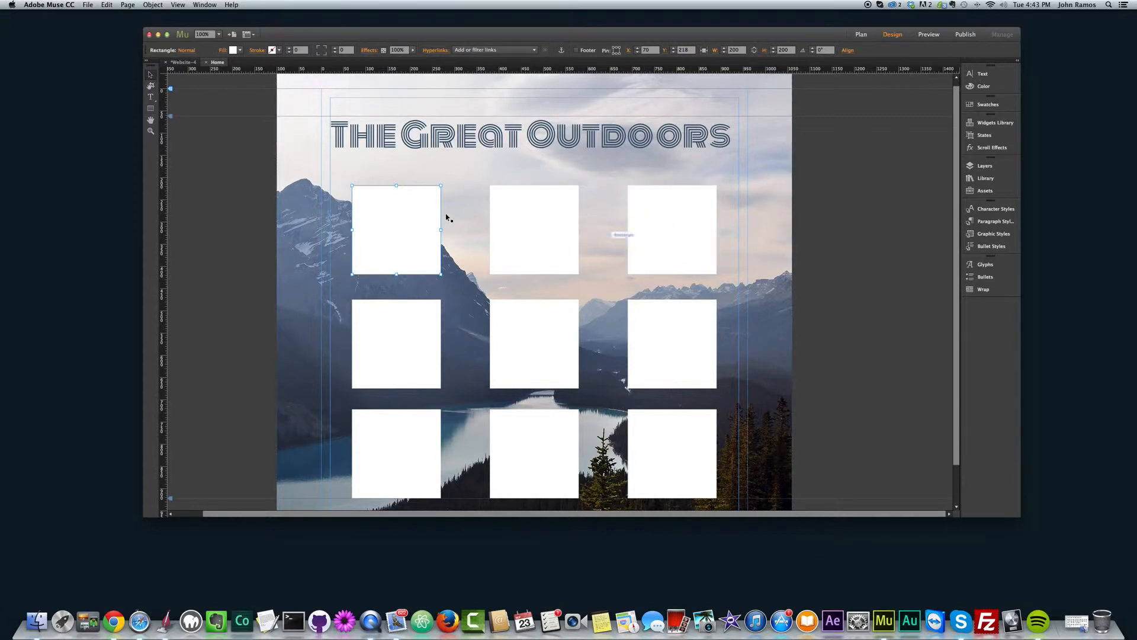
pyautogui.moveTo(615, 225)
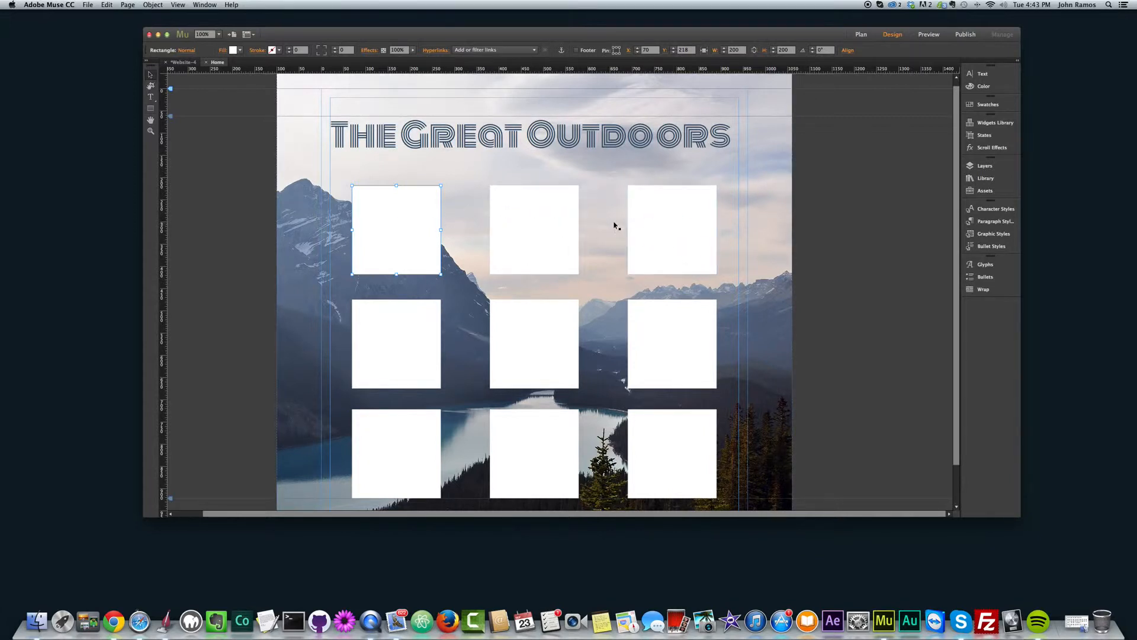
# Step: Fill the top row with the mountain-lake photo, scaled to fill and centered
pyautogui.click(670, 230)
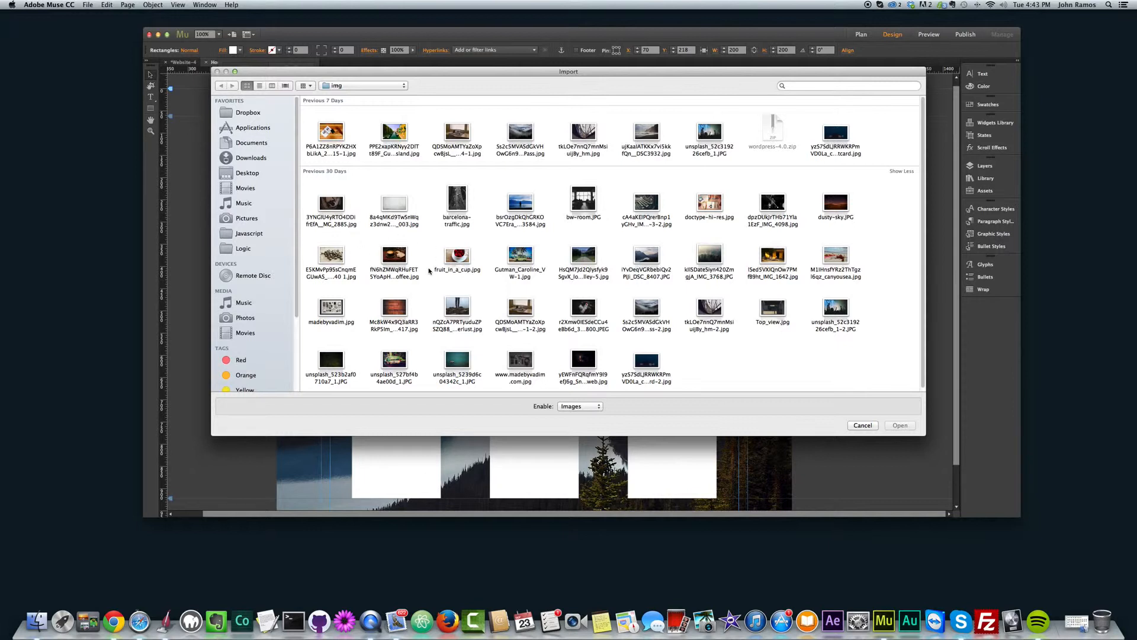
pyautogui.click(646, 259)
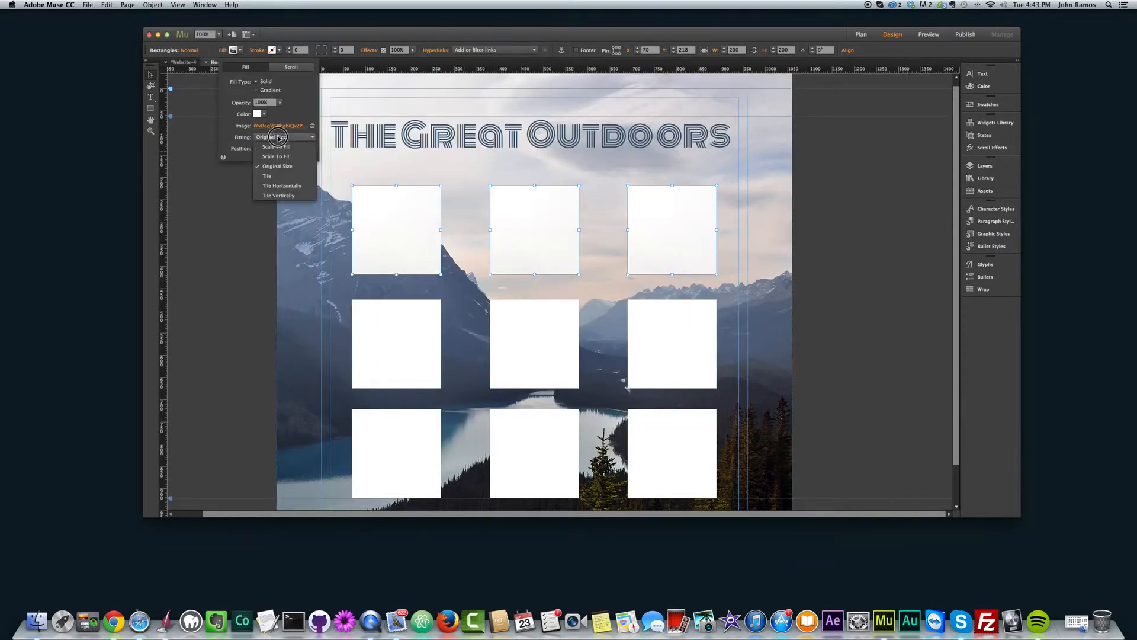
pyautogui.click(276, 147)
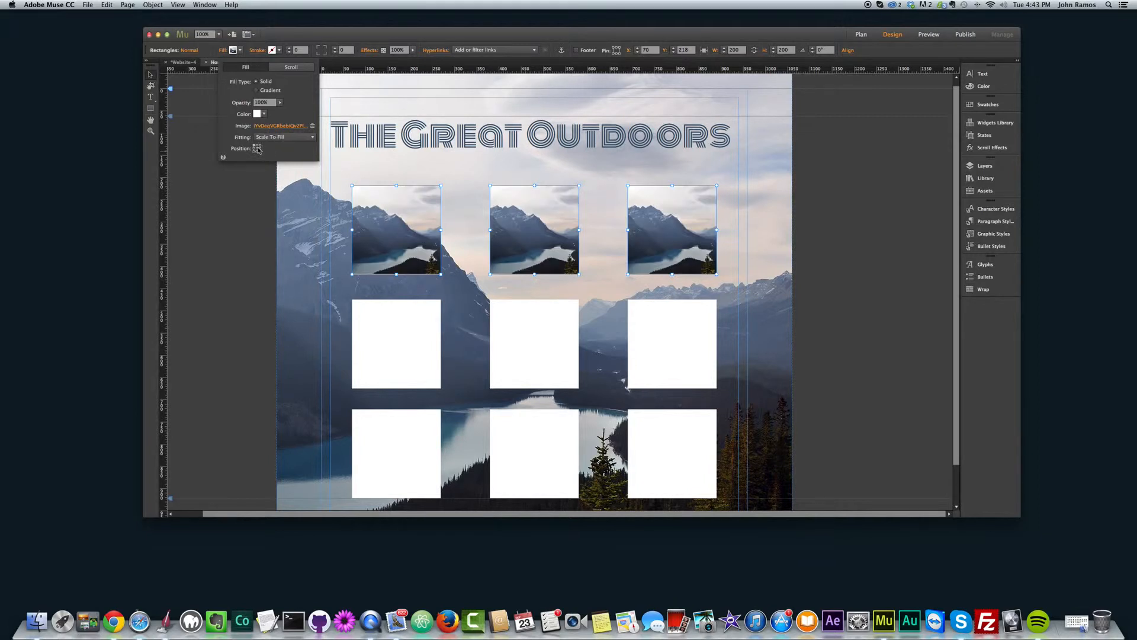
pyautogui.click(399, 322)
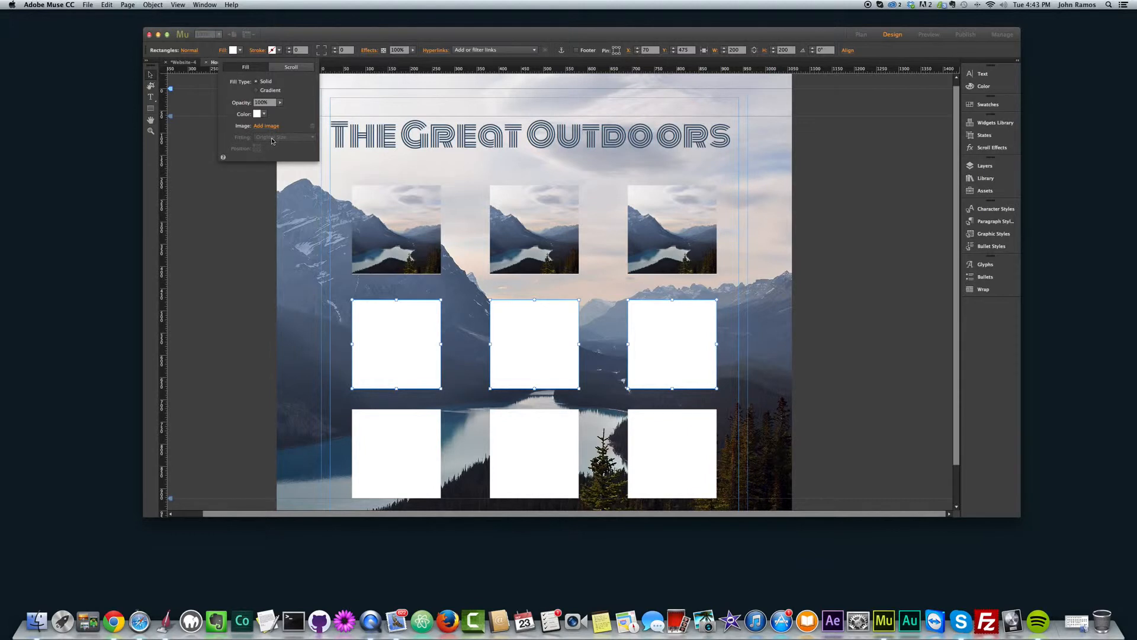
# Step: Fill the remaining rows with the crashing-waves and misty-forest photos, scaled to fill
pyautogui.click(267, 125)
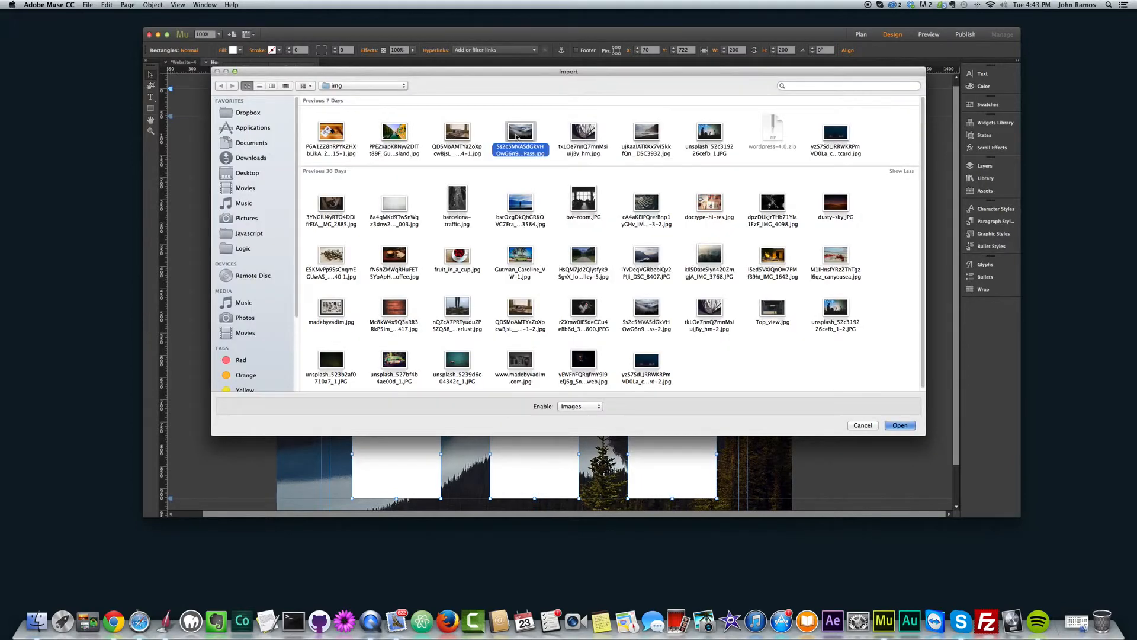
pyautogui.click(899, 426)
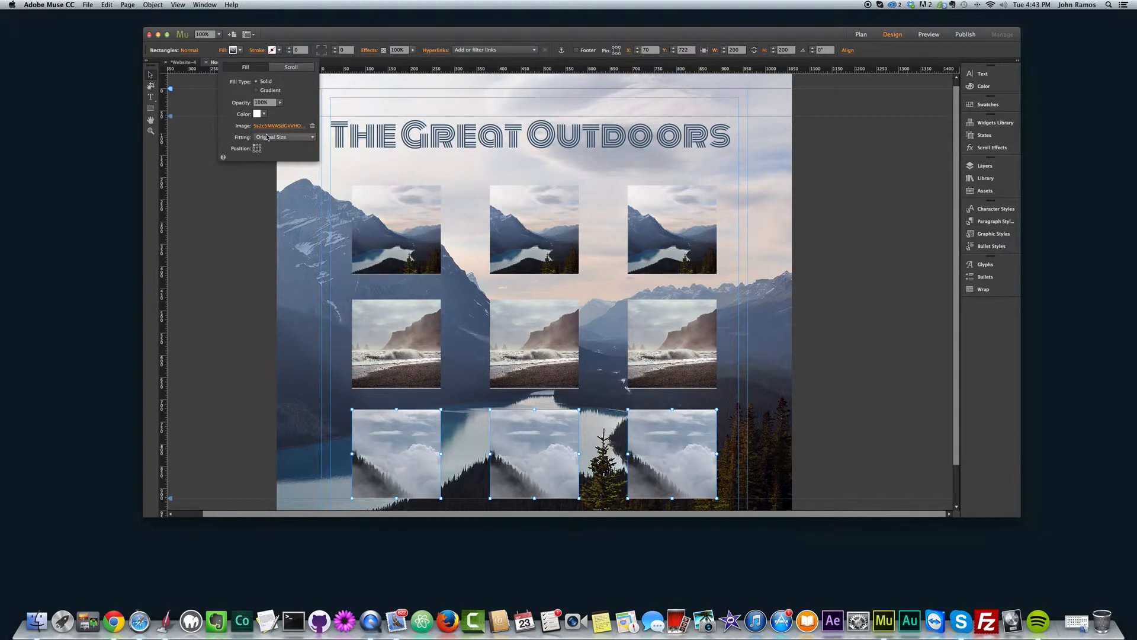
pyautogui.click(283, 137)
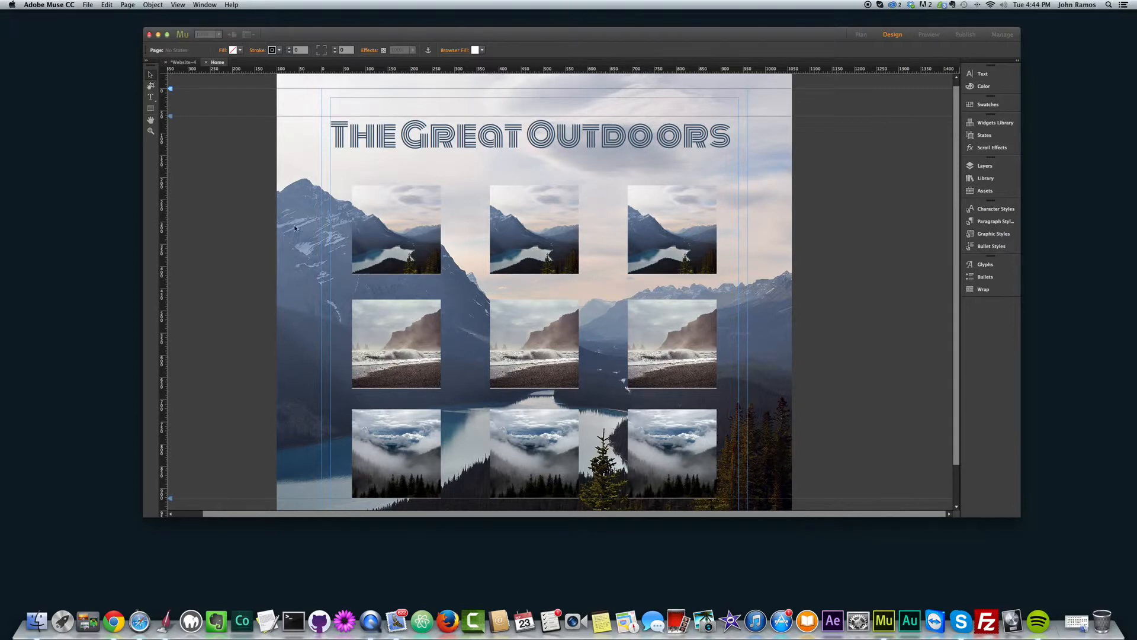
# Step: Preview The Great Outdoors page with its photo grid in Chrome
pyautogui.click(929, 34)
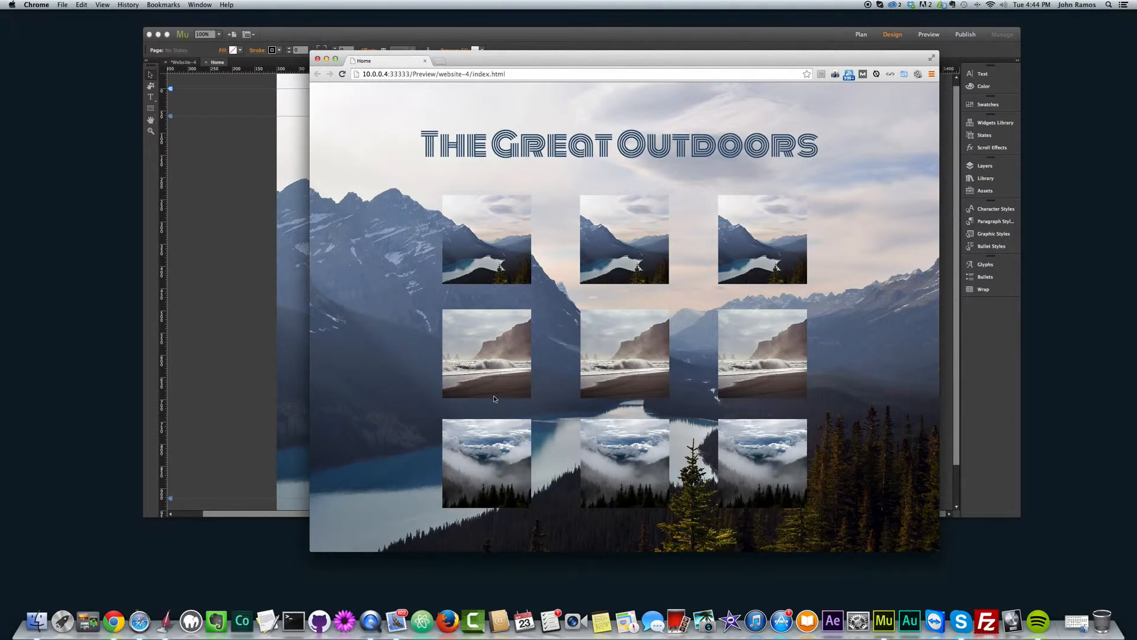
pyautogui.moveTo(248, 242)
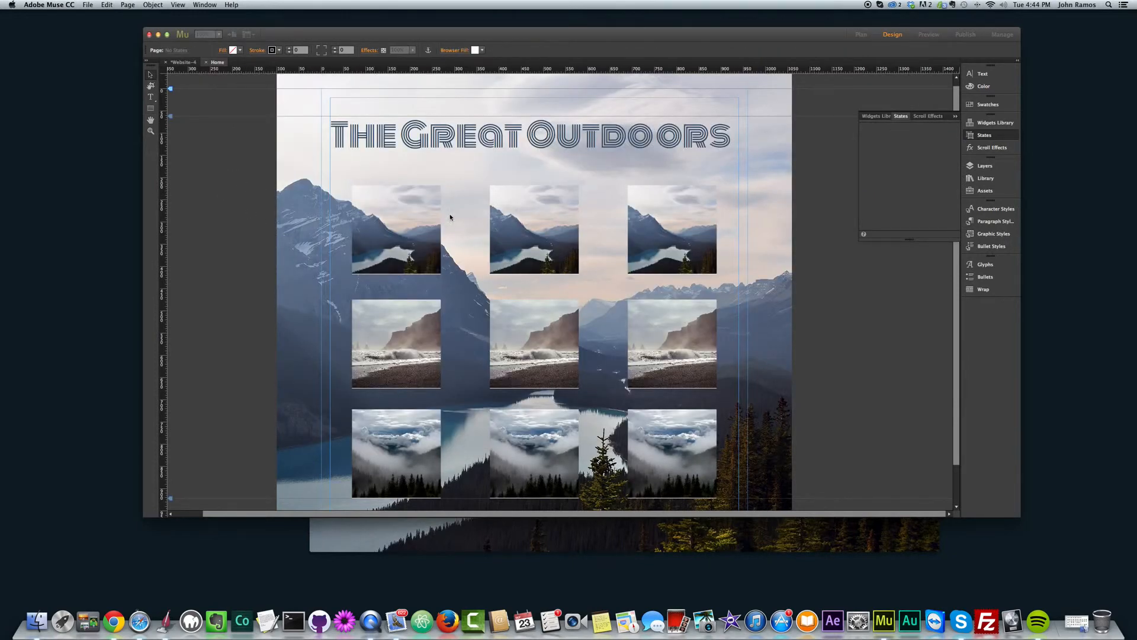
# Step: Give the top-middle square a Rollover state filled with the person-on-rocks photo
pyautogui.click(928, 35)
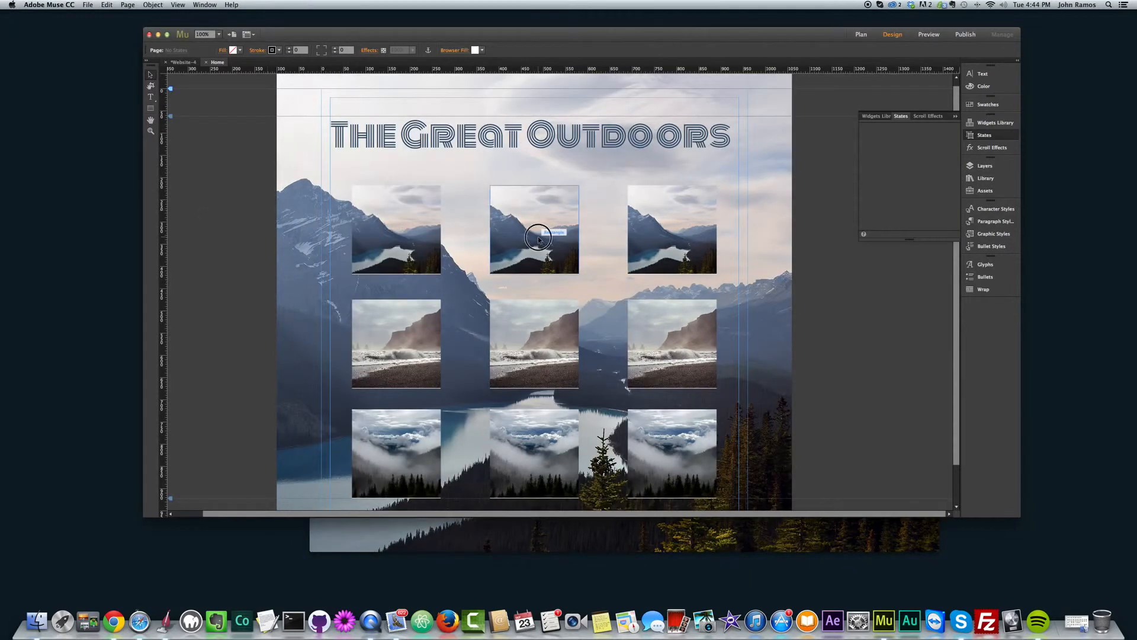
pyautogui.click(534, 228)
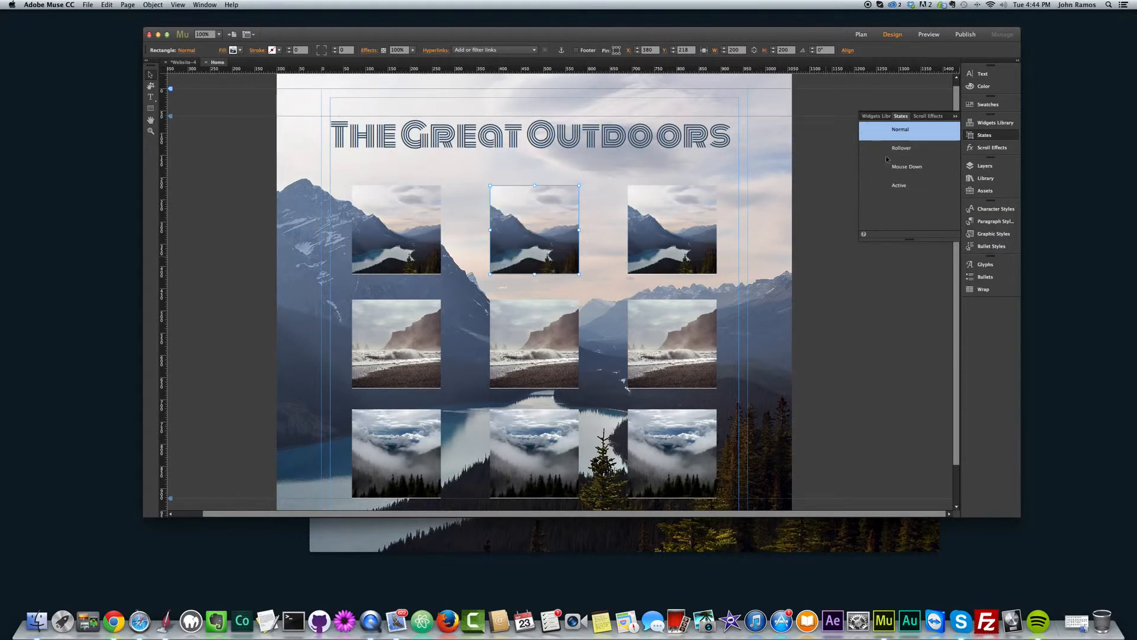
pyautogui.click(901, 148)
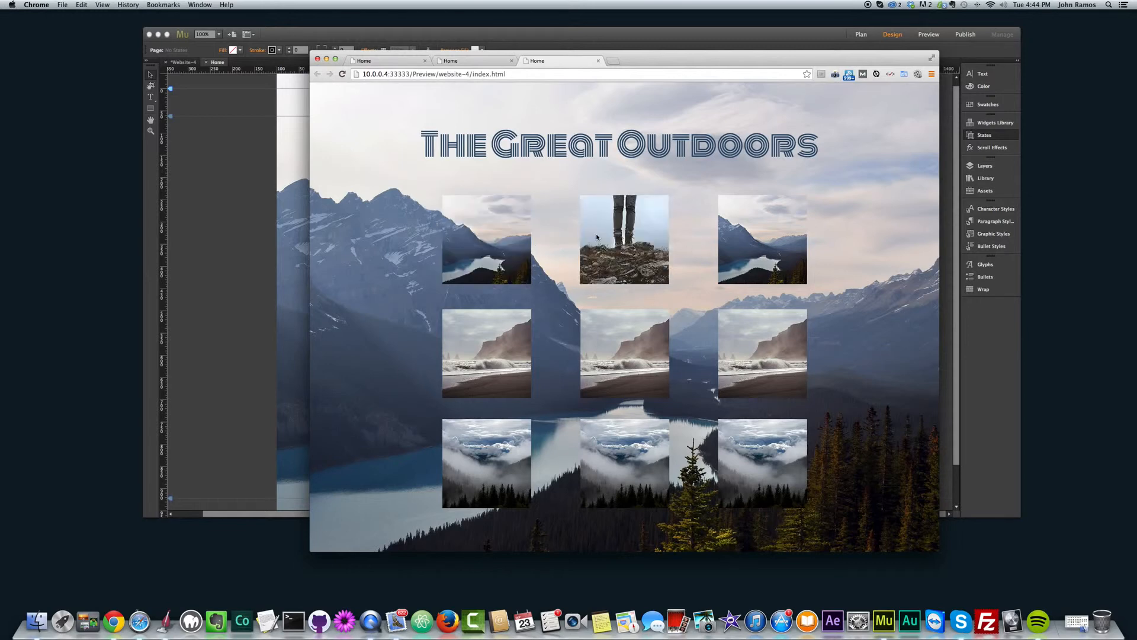
# Step: Return from the Chrome rollover preview to the Muse page editor
pyautogui.click(222, 208)
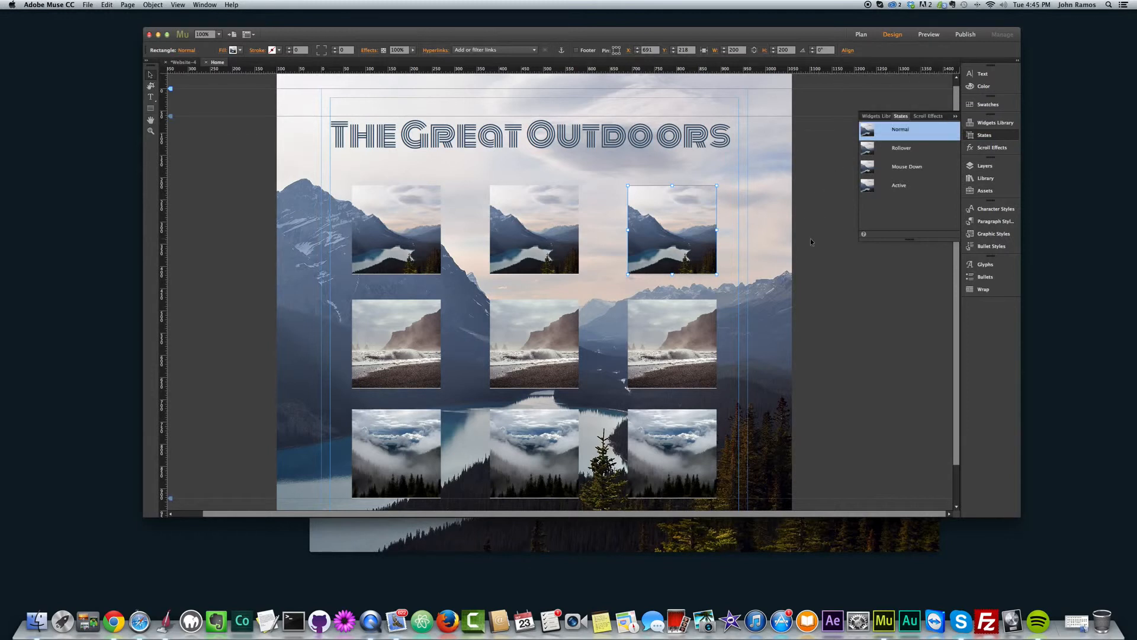
pyautogui.moveTo(670, 229); pyautogui.dragTo(658, 221)
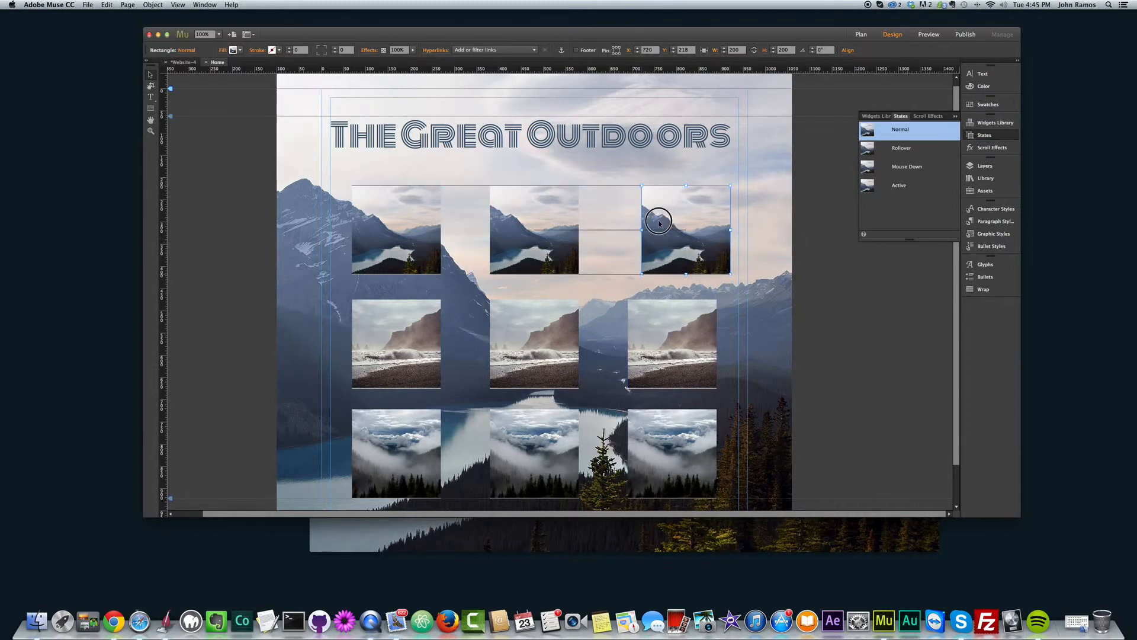
pyautogui.moveTo(659, 221); pyautogui.dragTo(641, 223)
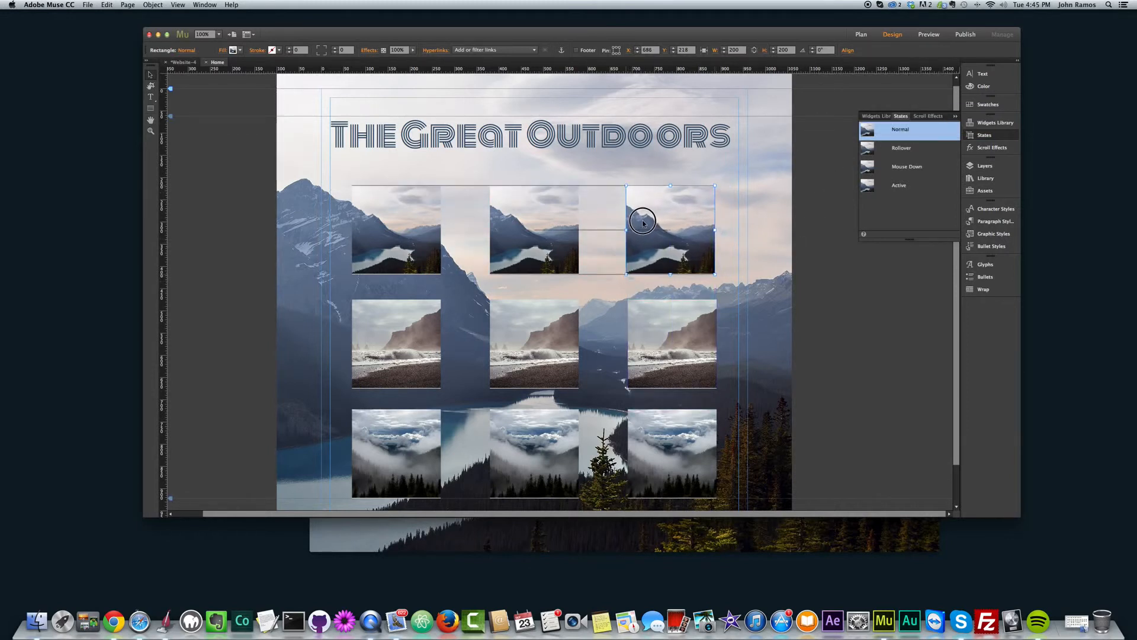
pyautogui.moveTo(643, 221); pyautogui.dragTo(519, 236)
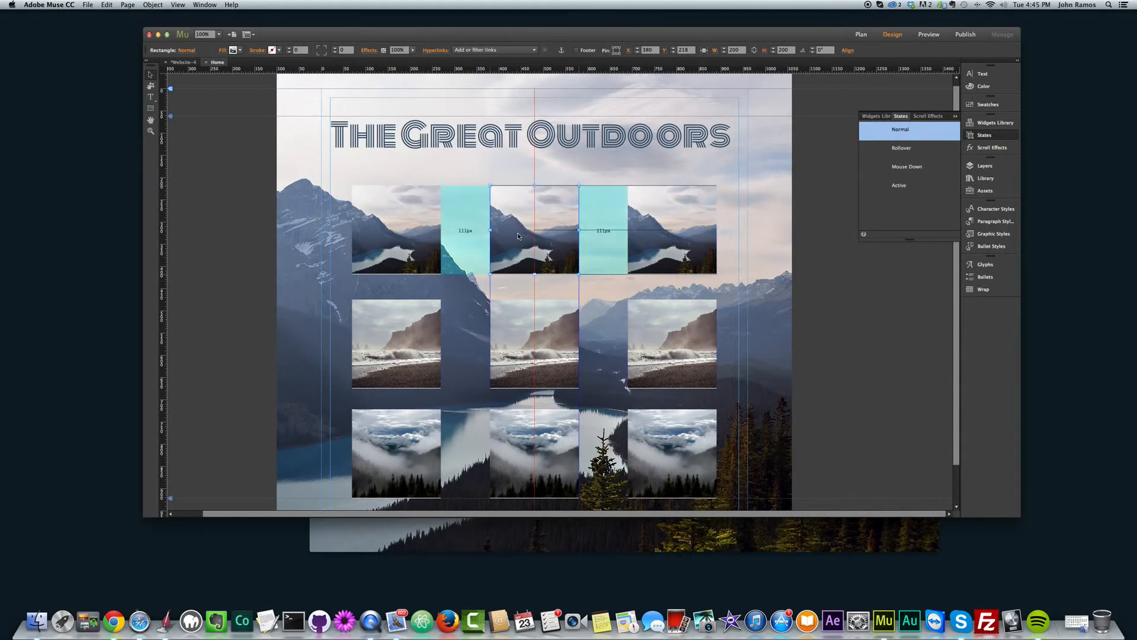
pyautogui.click(671, 344)
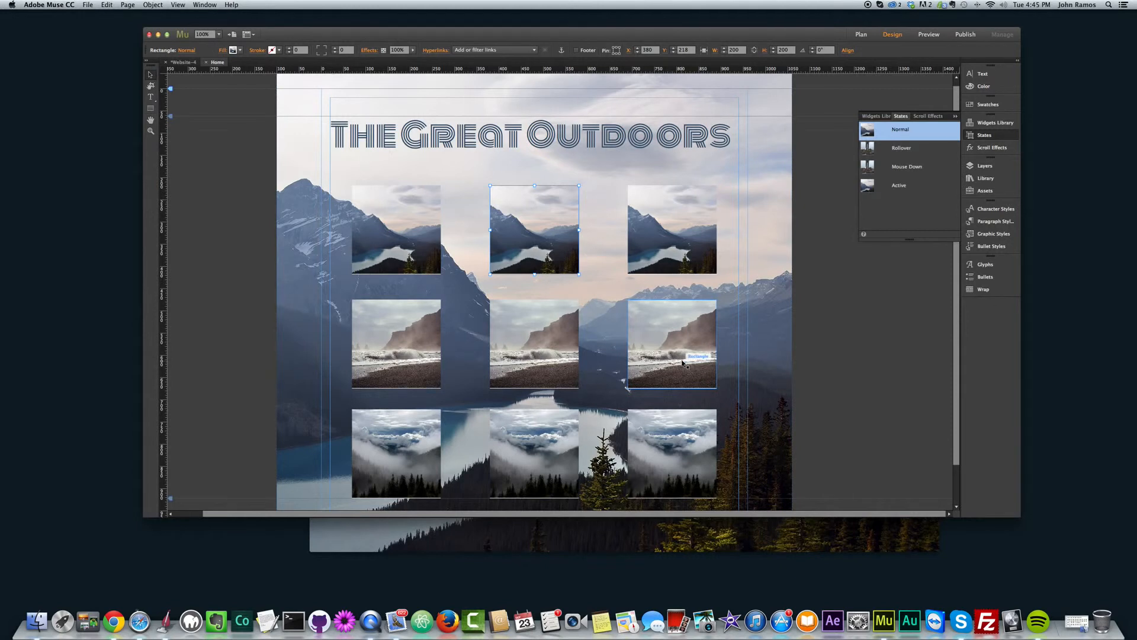
pyautogui.moveTo(660, 360)
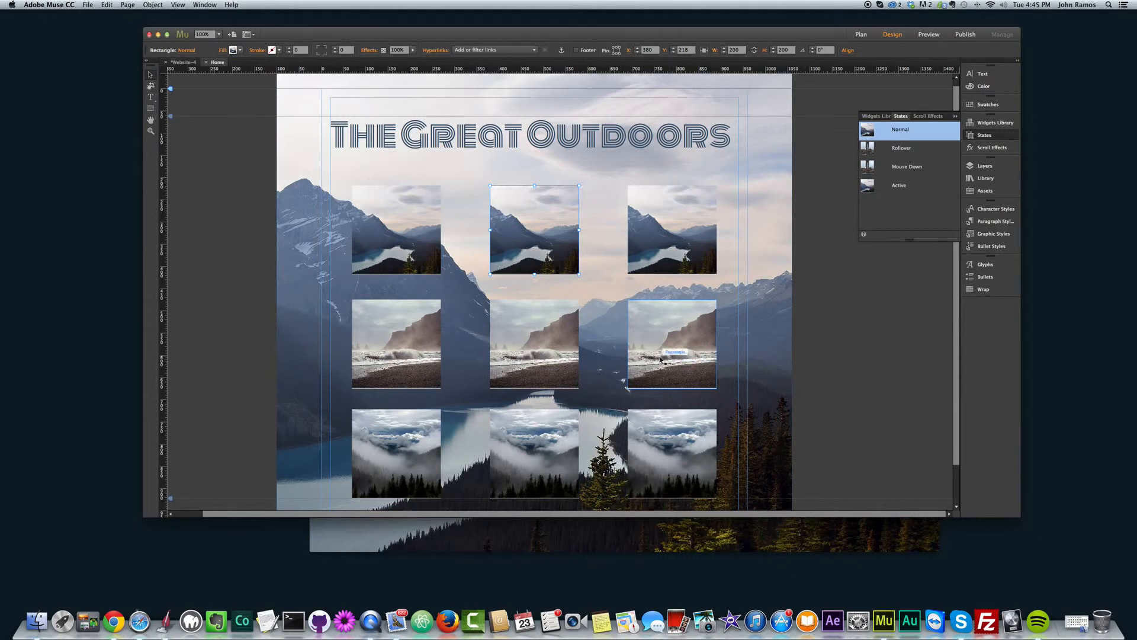